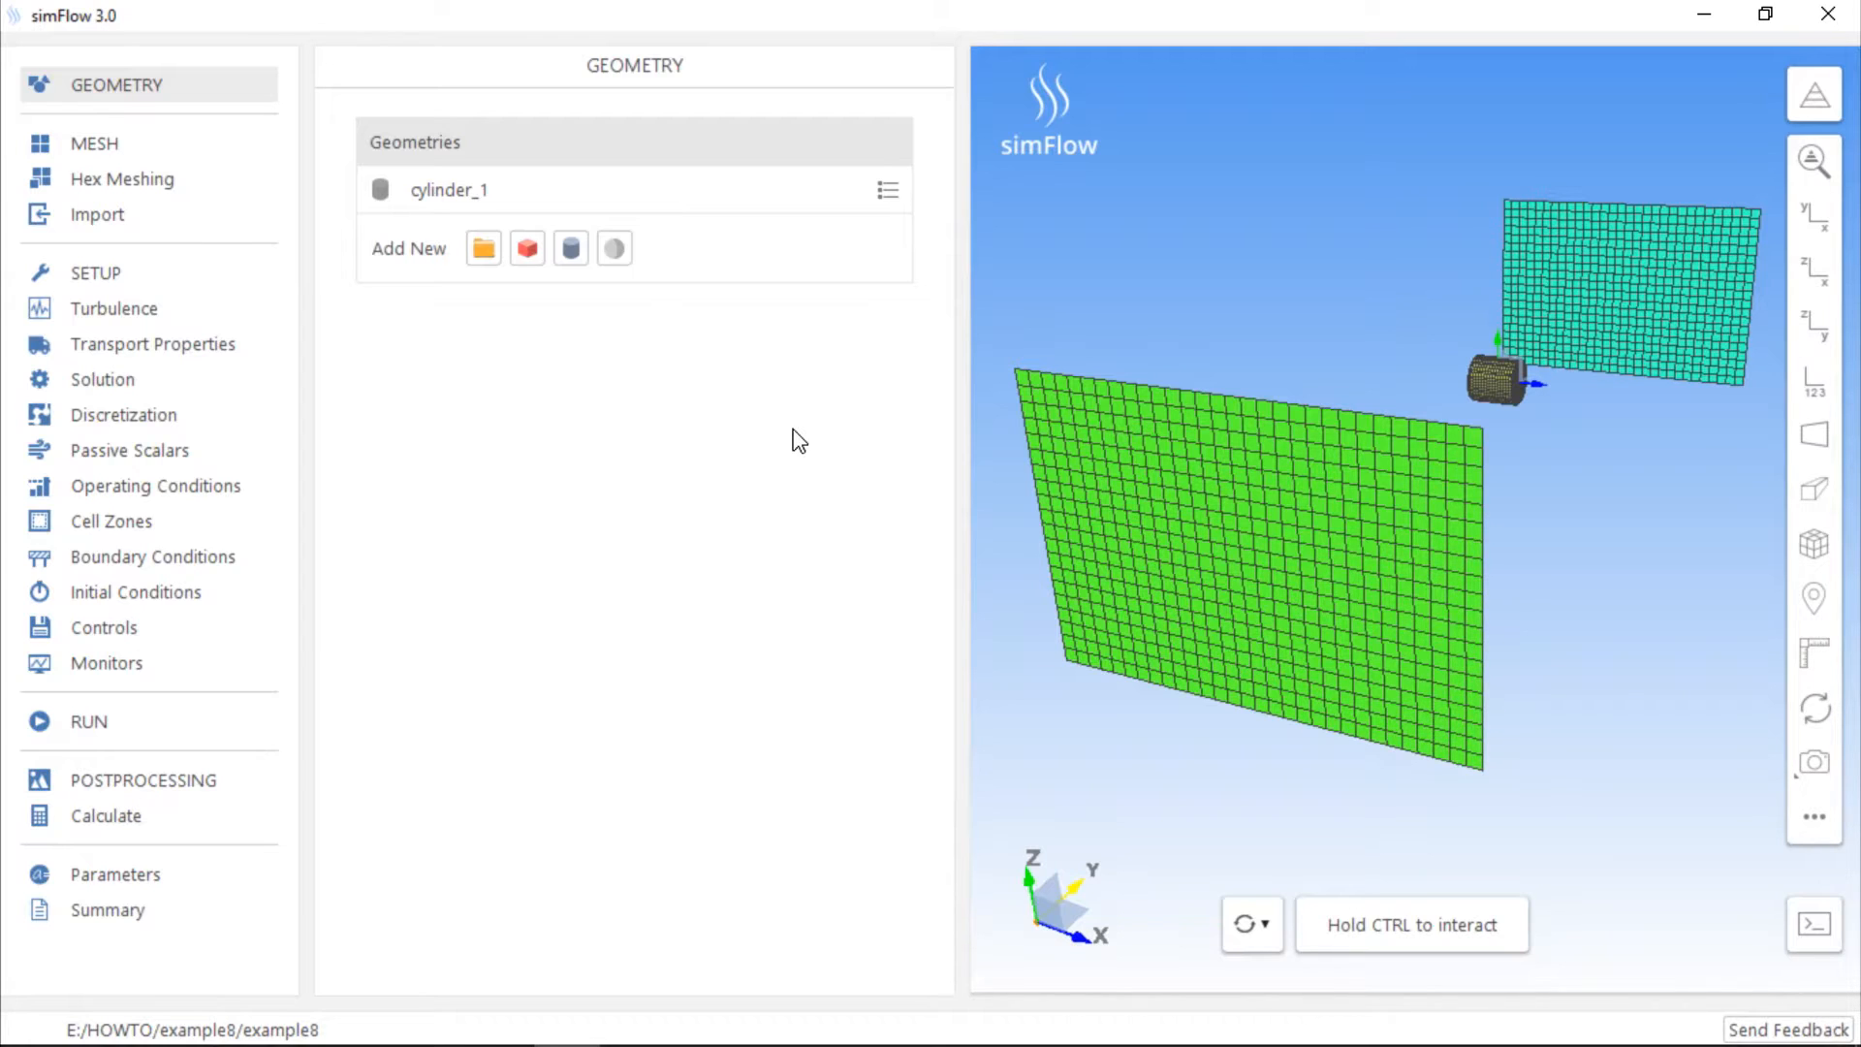
mouse_move(816, 197)
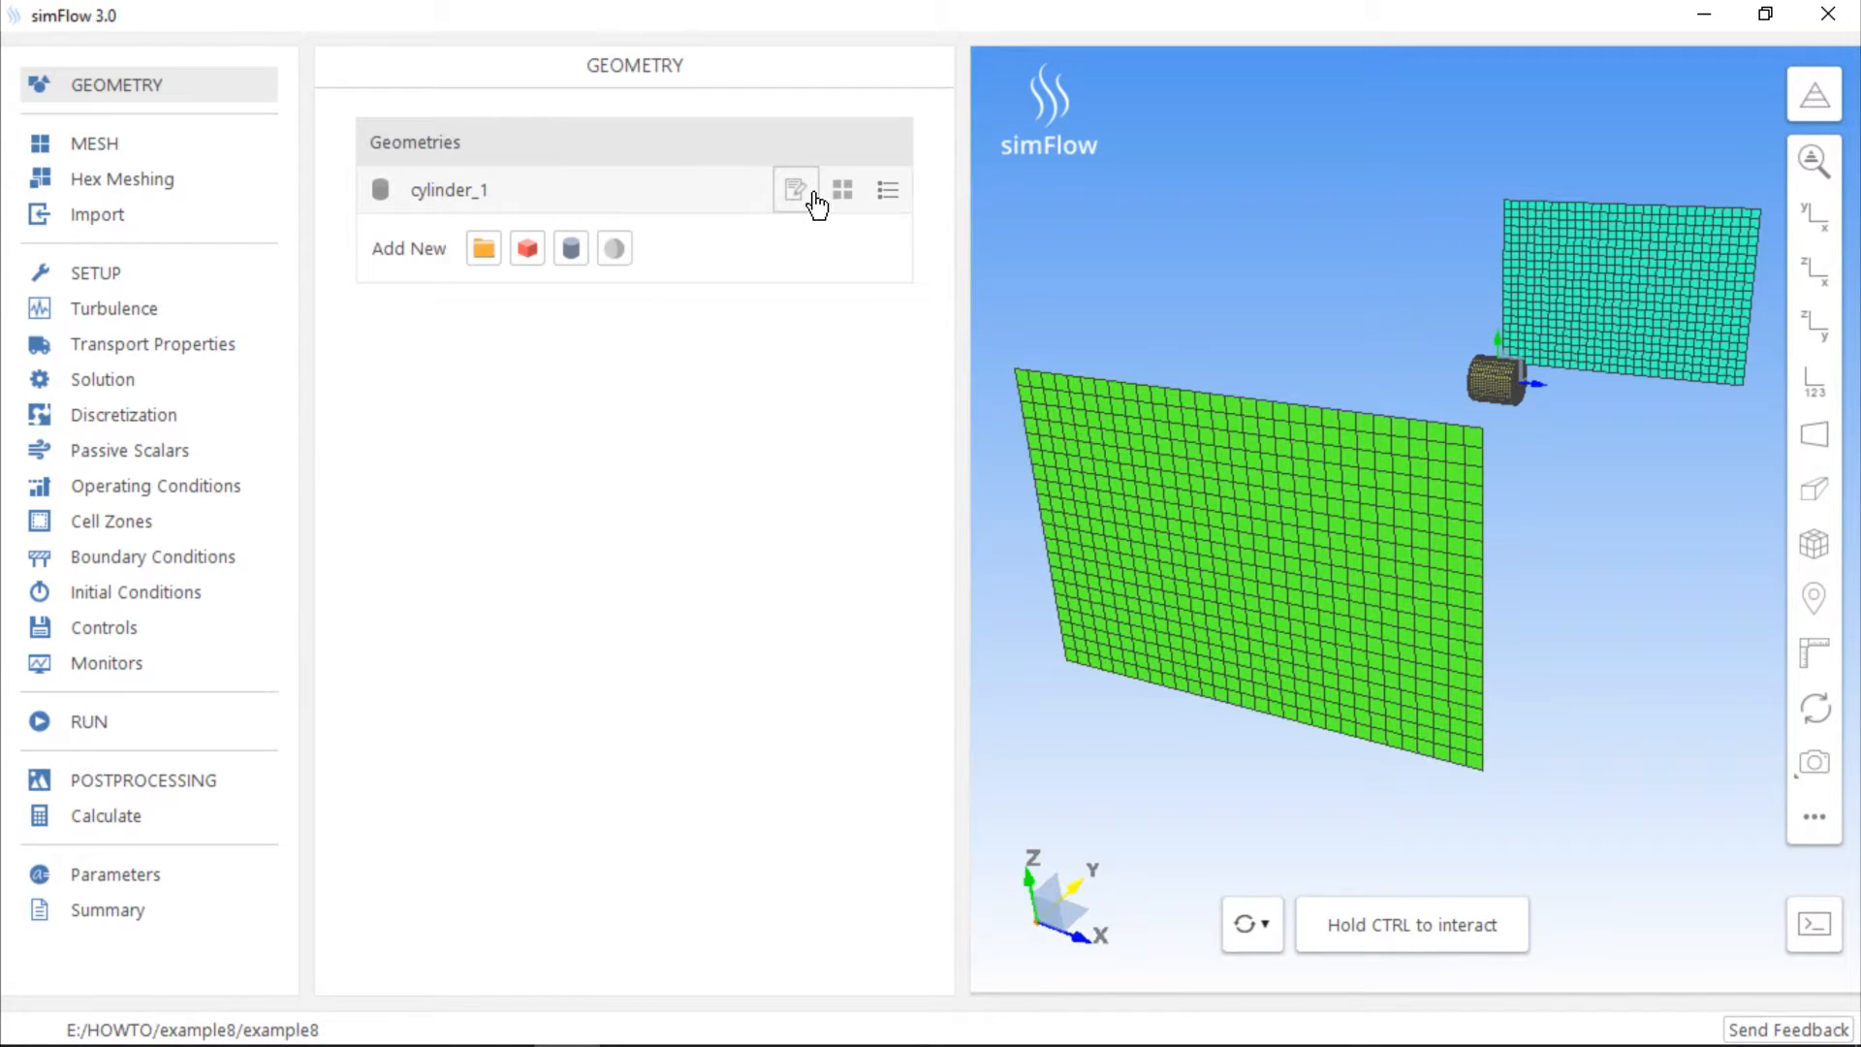
- Review cylinder_1's geometry: origin -0.1, axis along x, length 0.2, radius 0.1
left_click(795, 190)
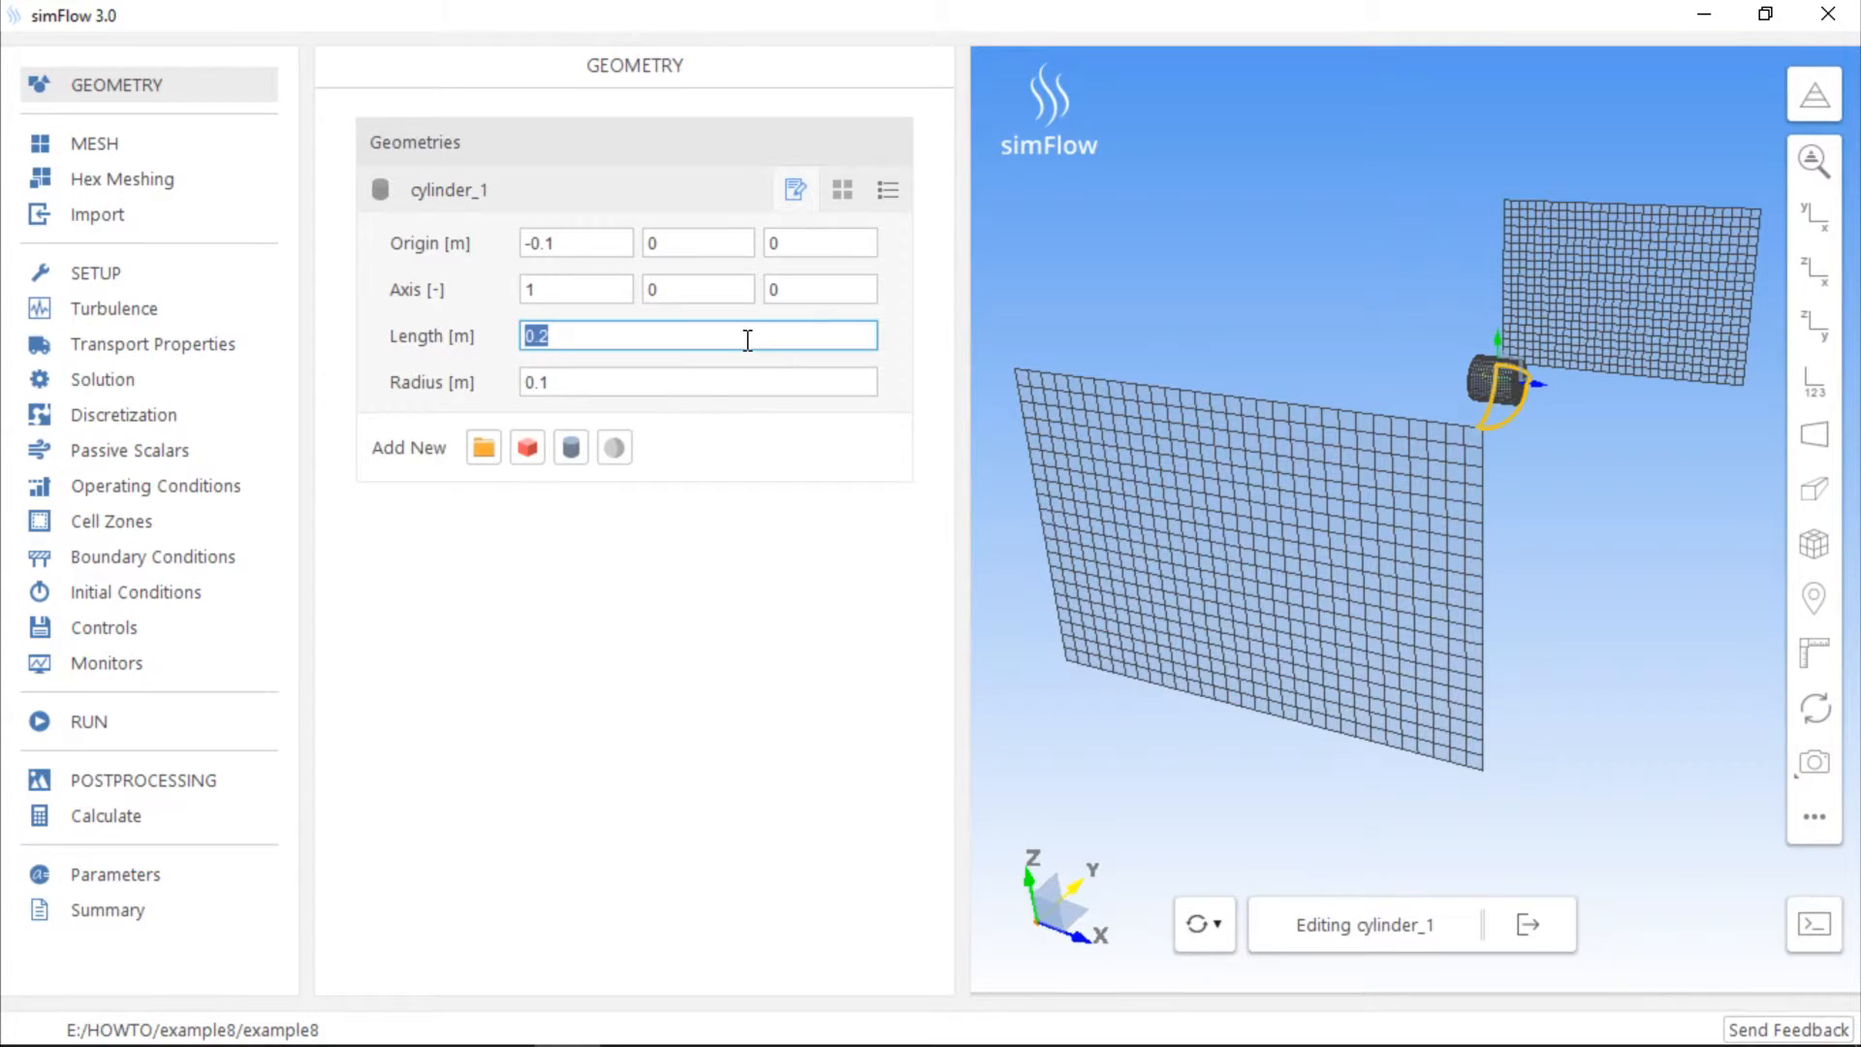
left_click(696, 382)
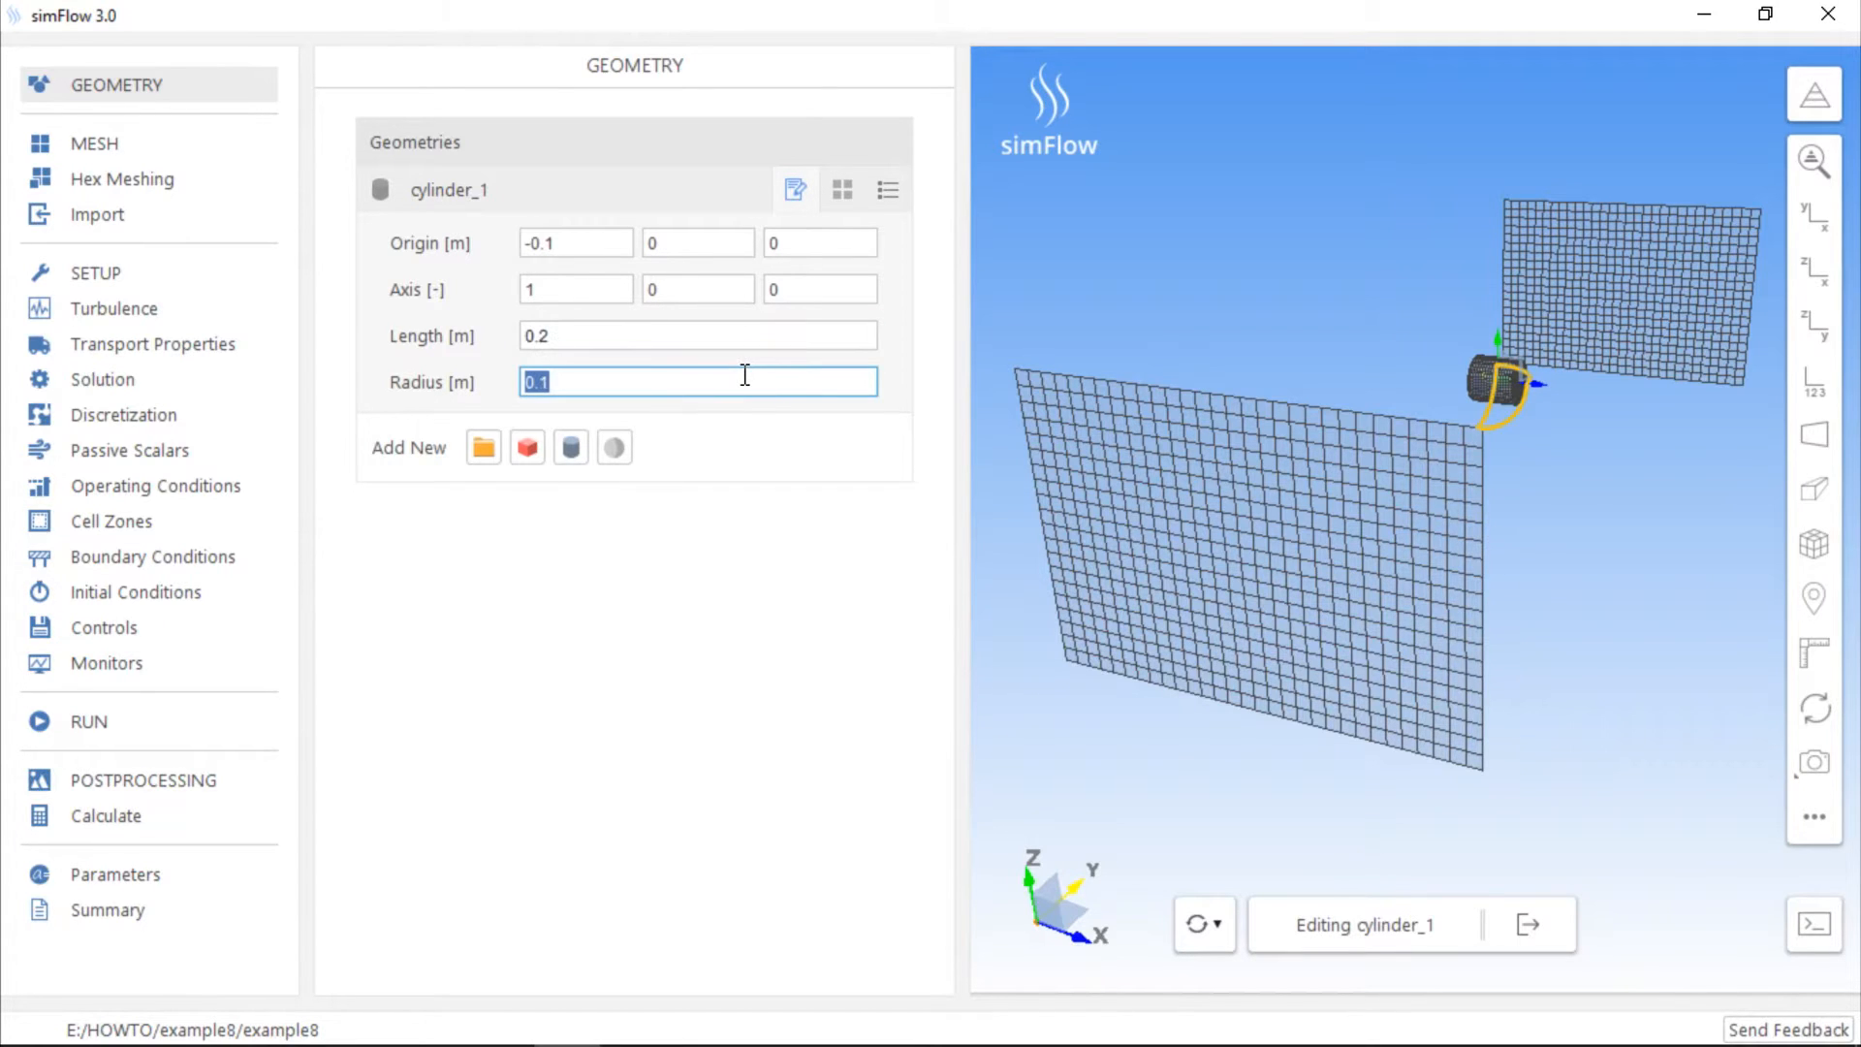
mouse_move(336, 526)
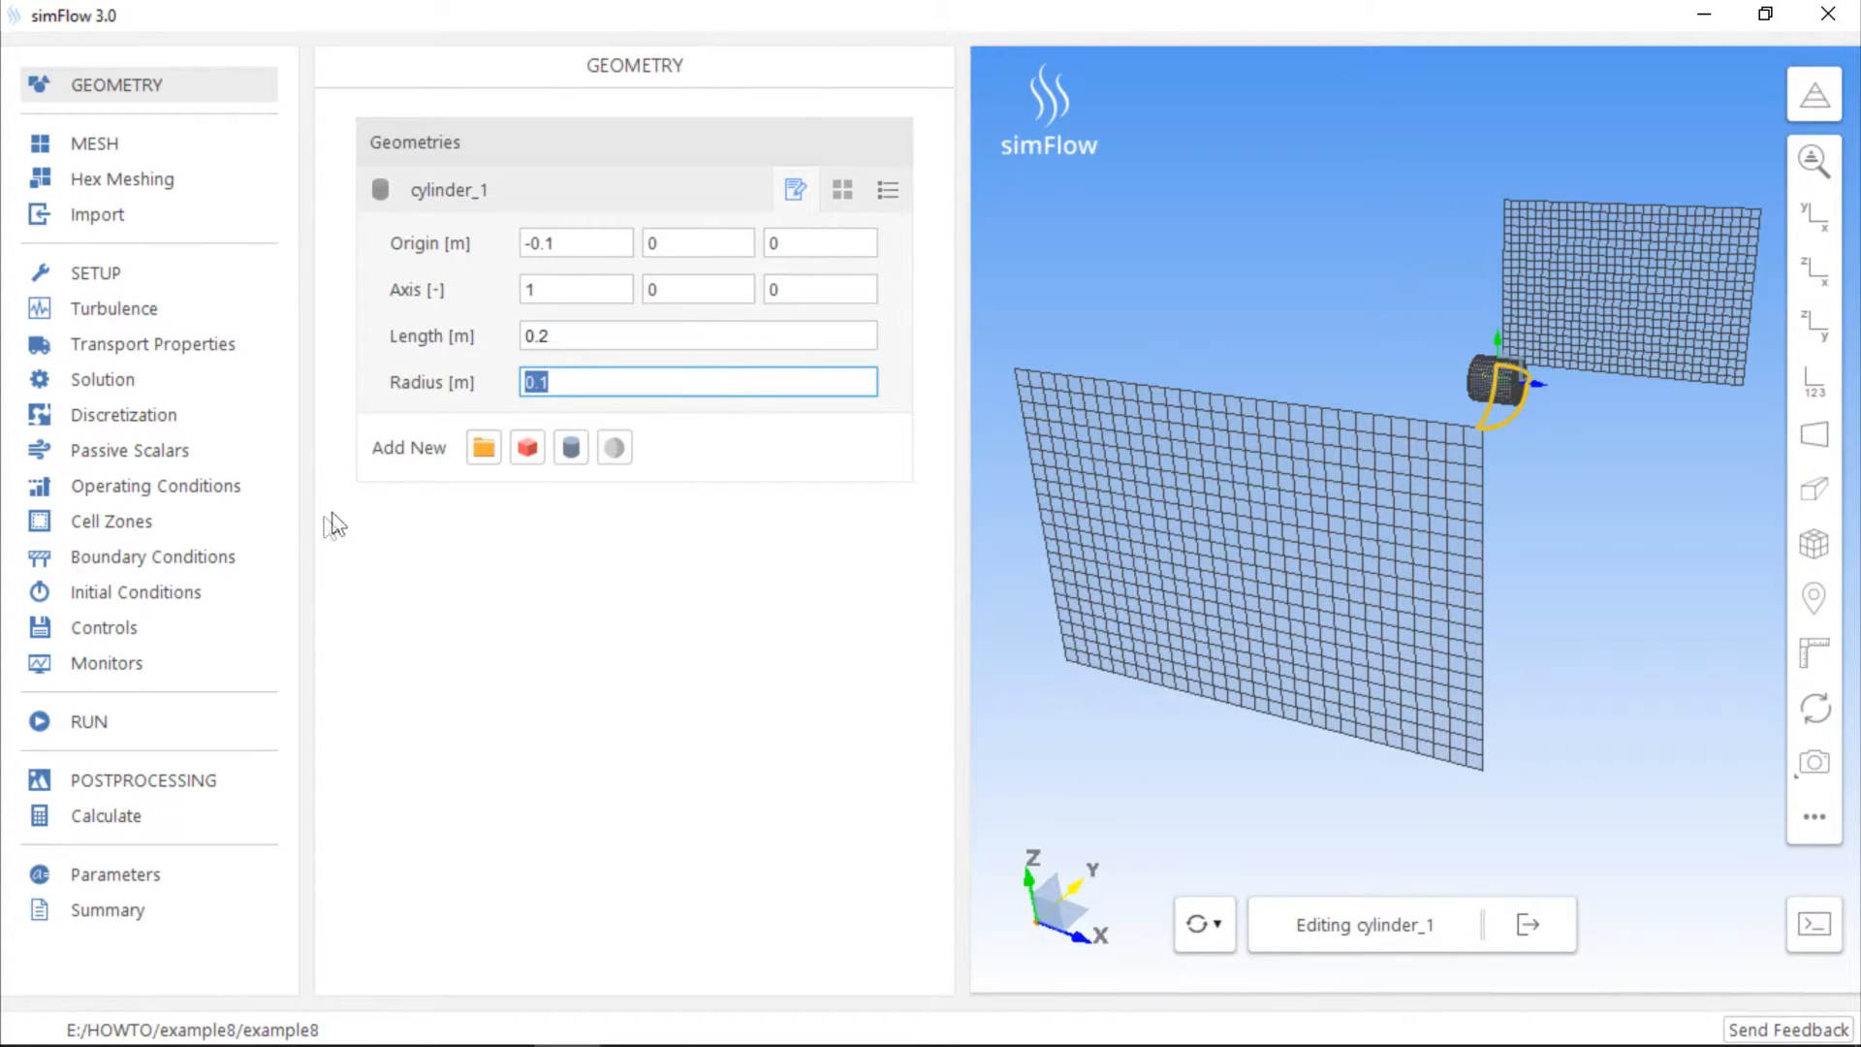
- Check the inlet's 30 m/s normal velocity and the outlet's fixed pressure 0 with zero-gradient velocity
left_click(151, 557)
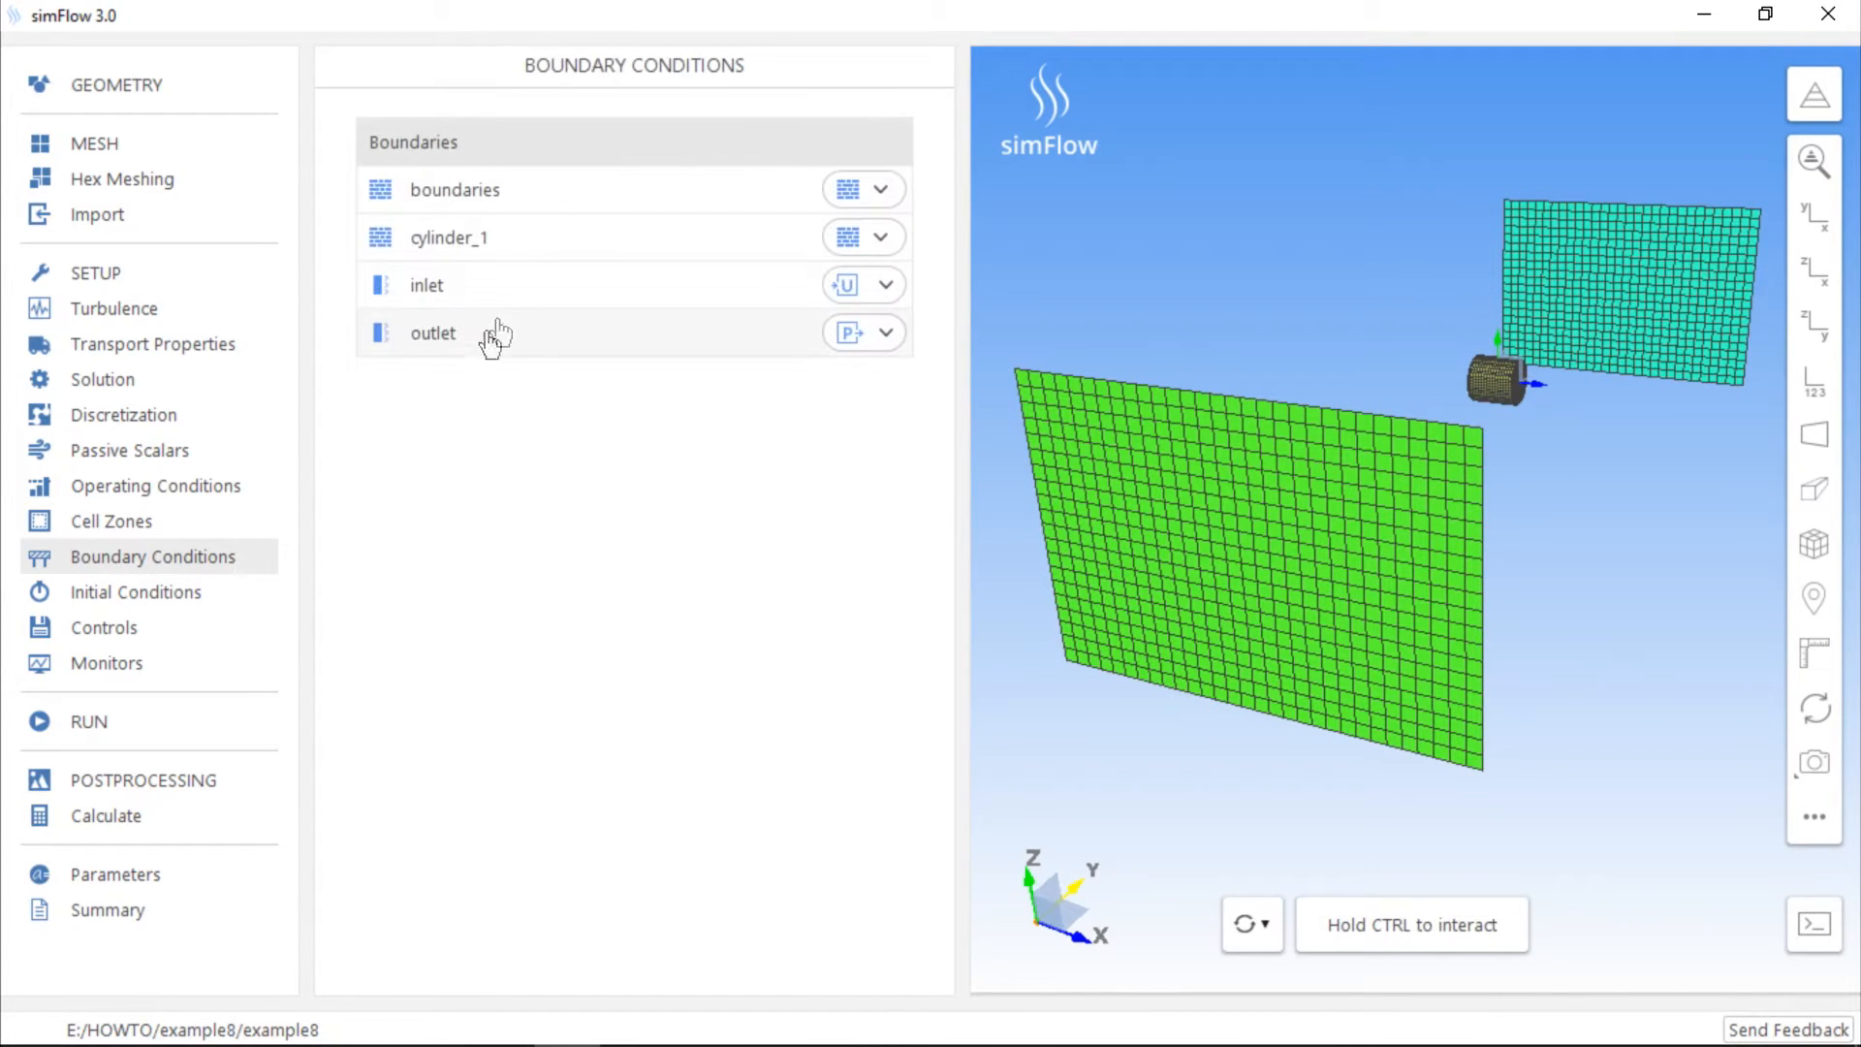
left_click(427, 285)
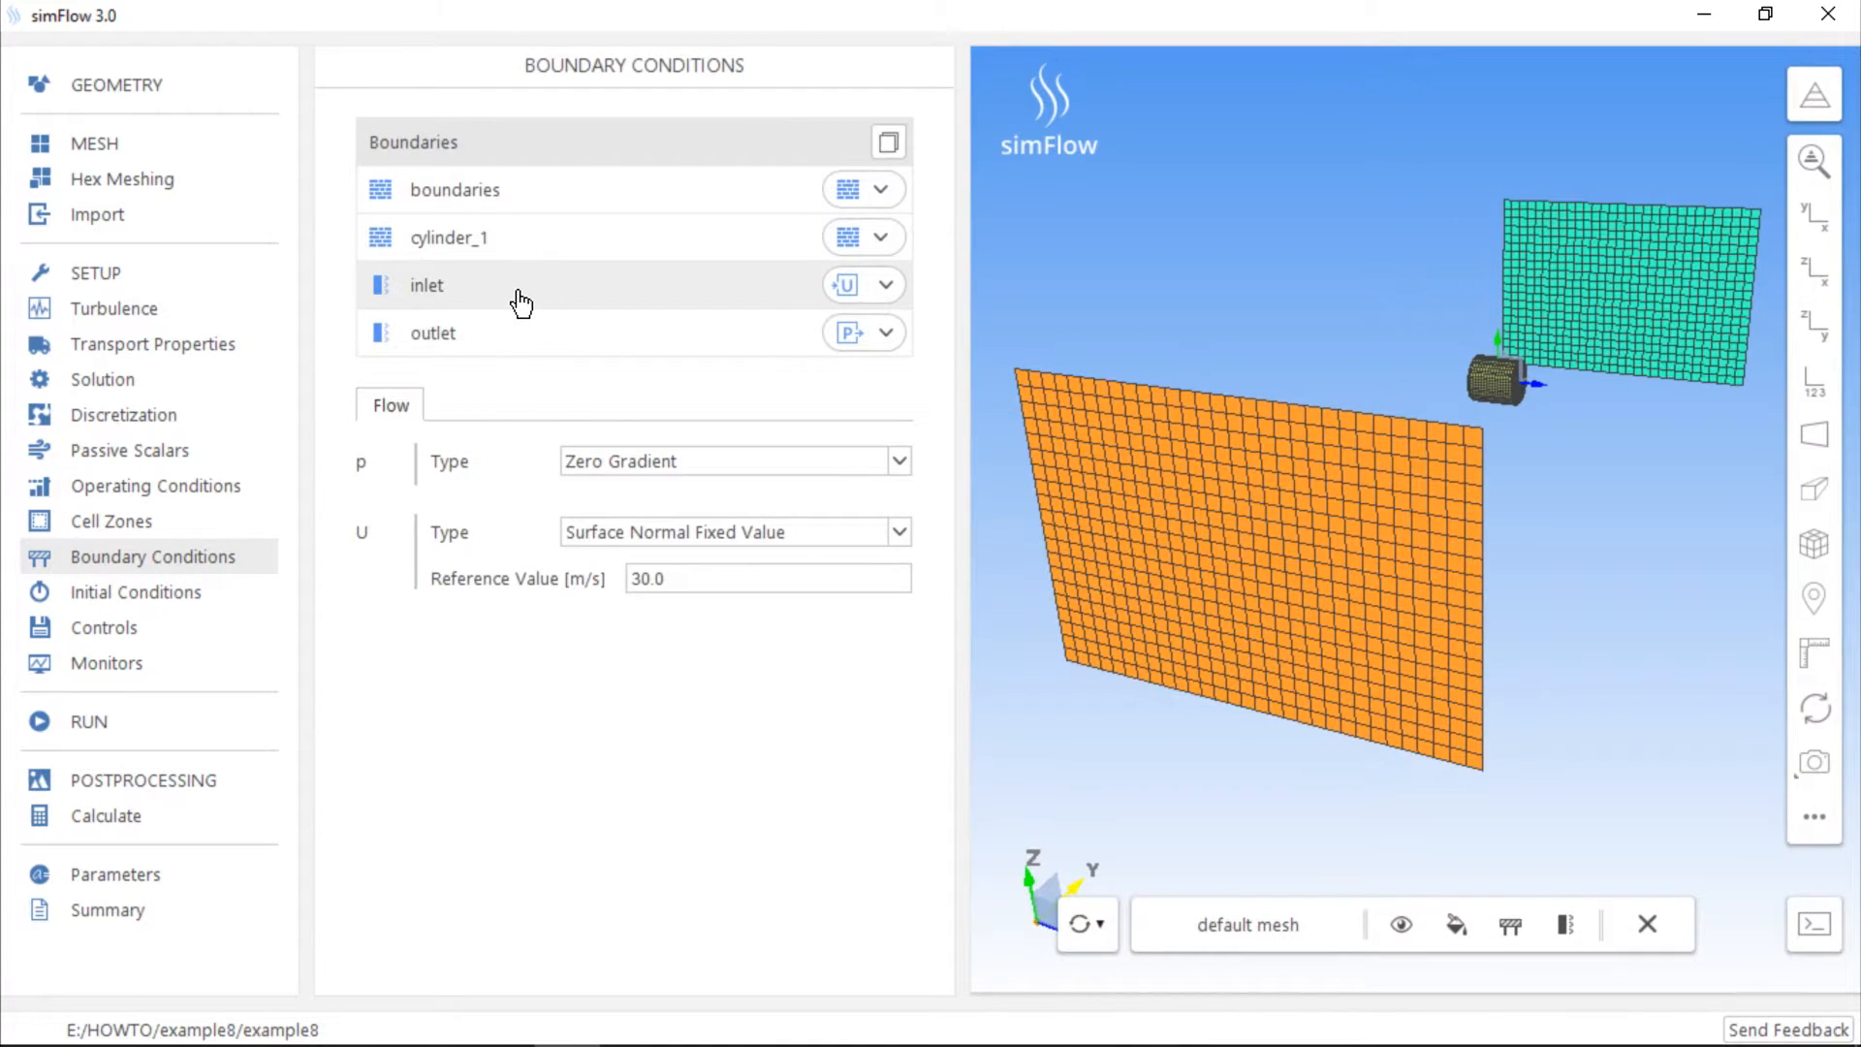
left_click(433, 331)
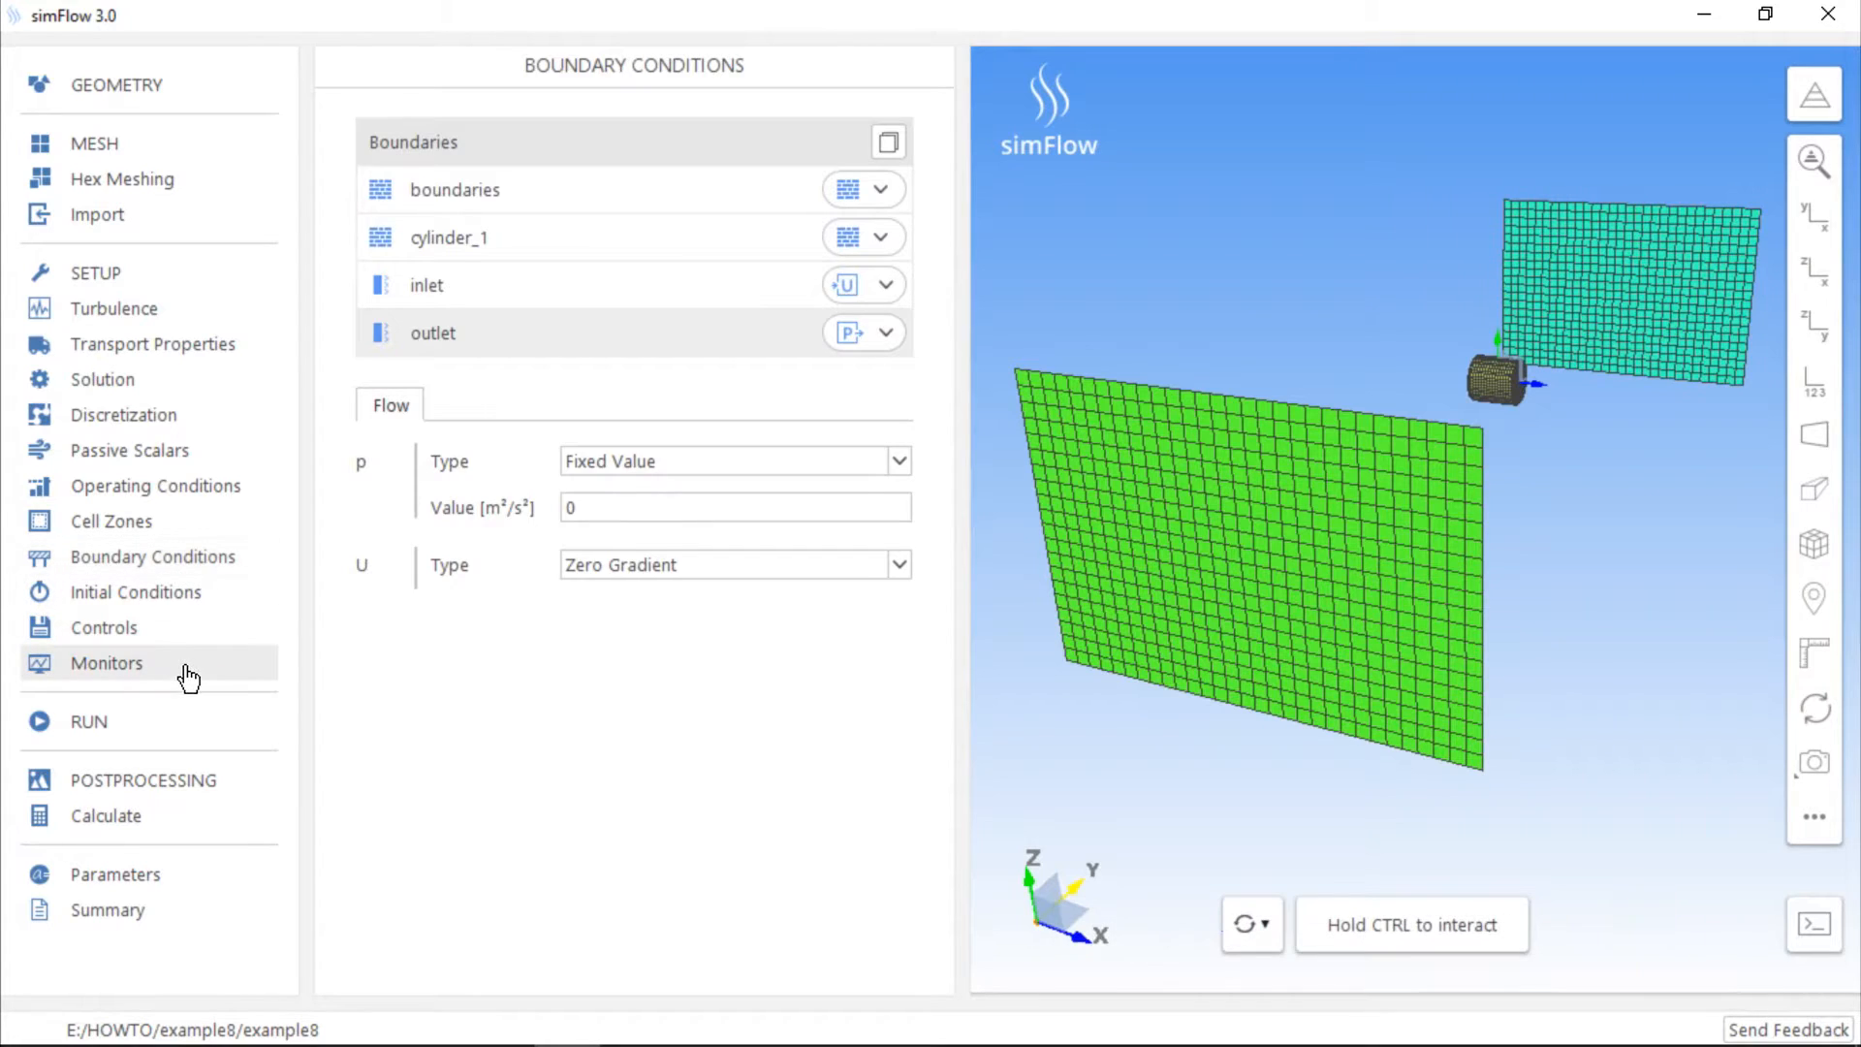
- Enable force monitoring on cylinder_1, then show run controls: start 0, time step 1e-03, end 30
left_click(105, 663)
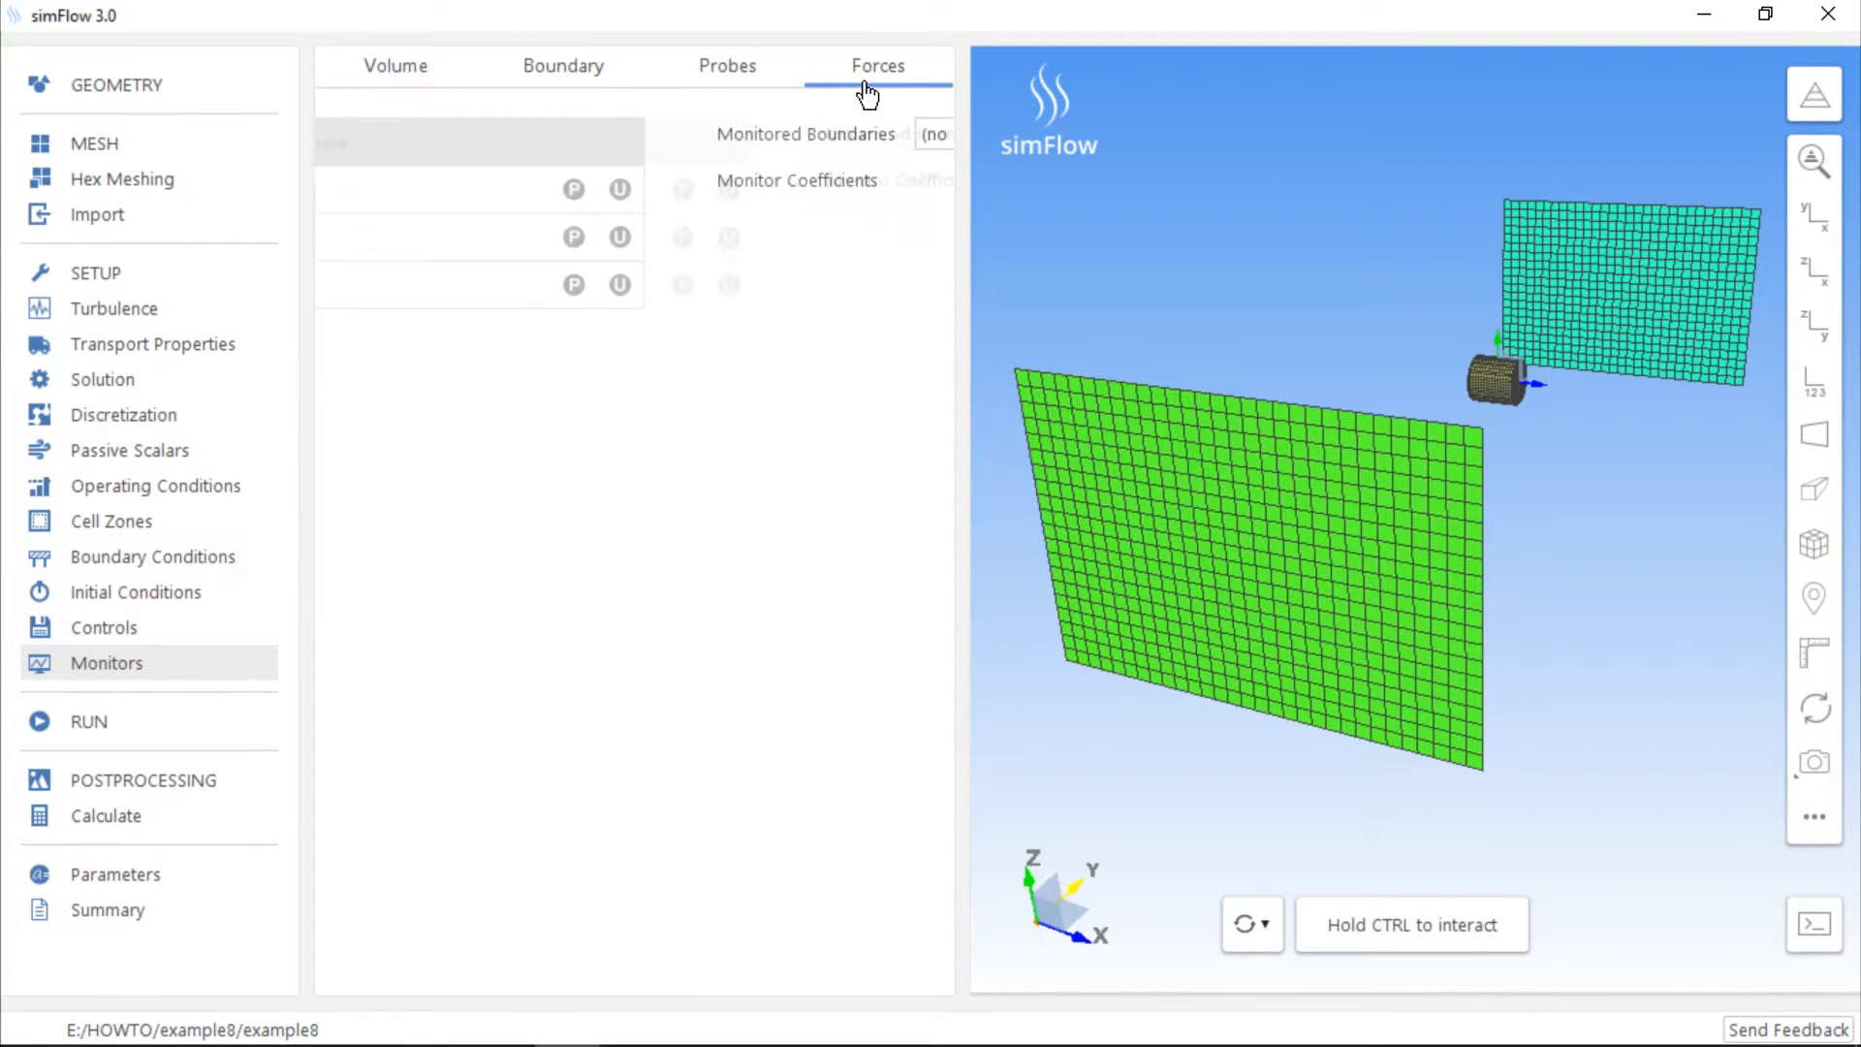
left_click(876, 66)
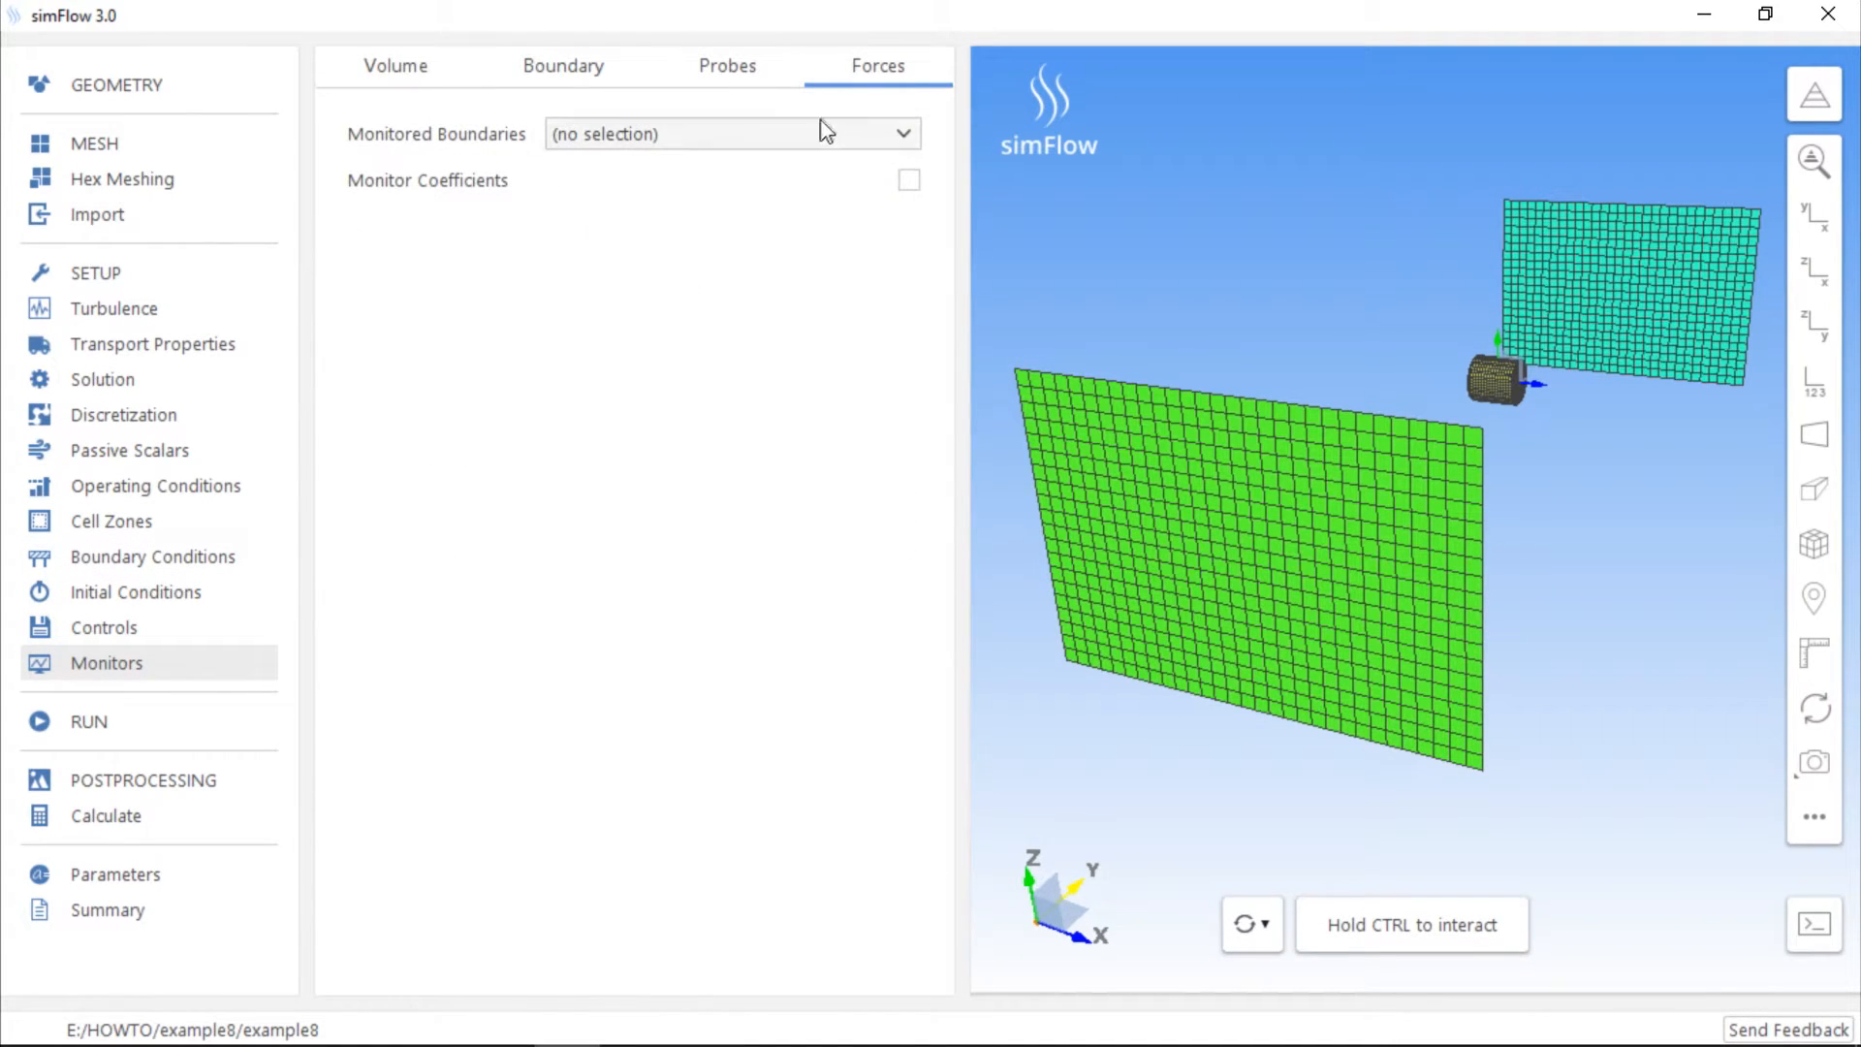
mouse_move(818, 141)
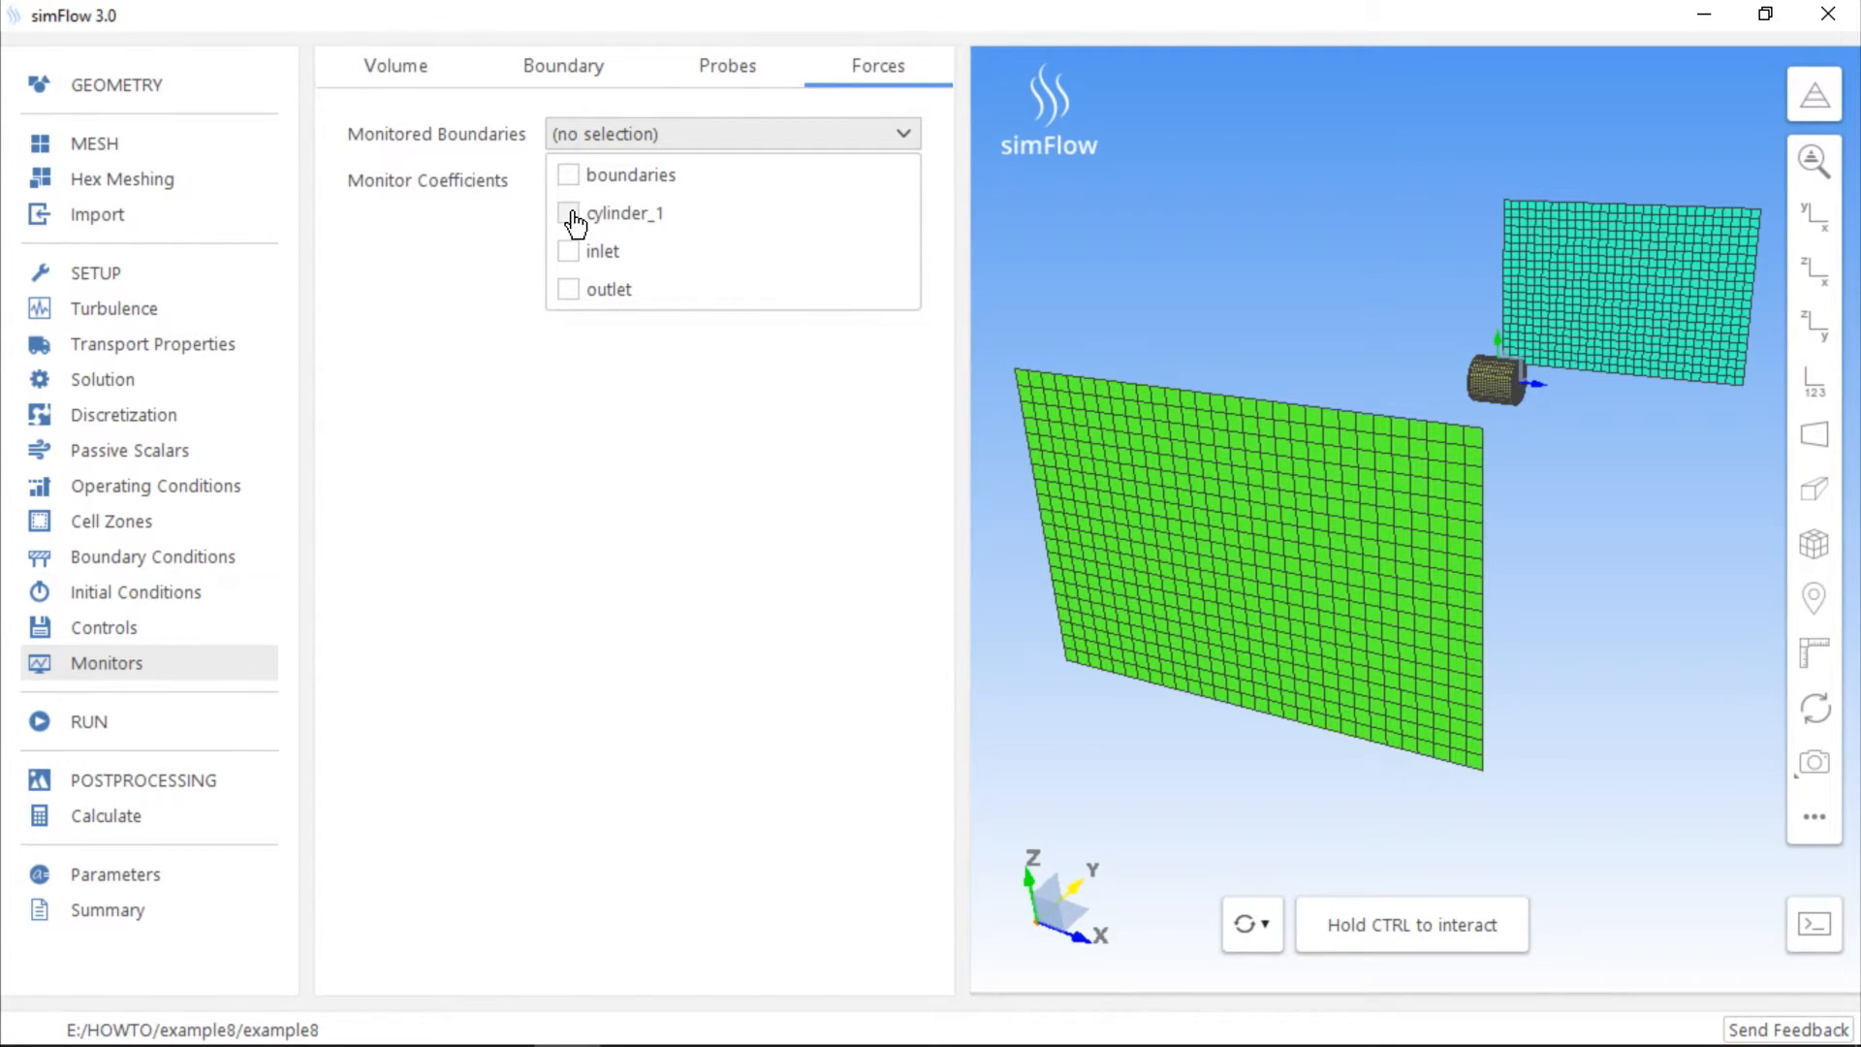
left_click(568, 213)
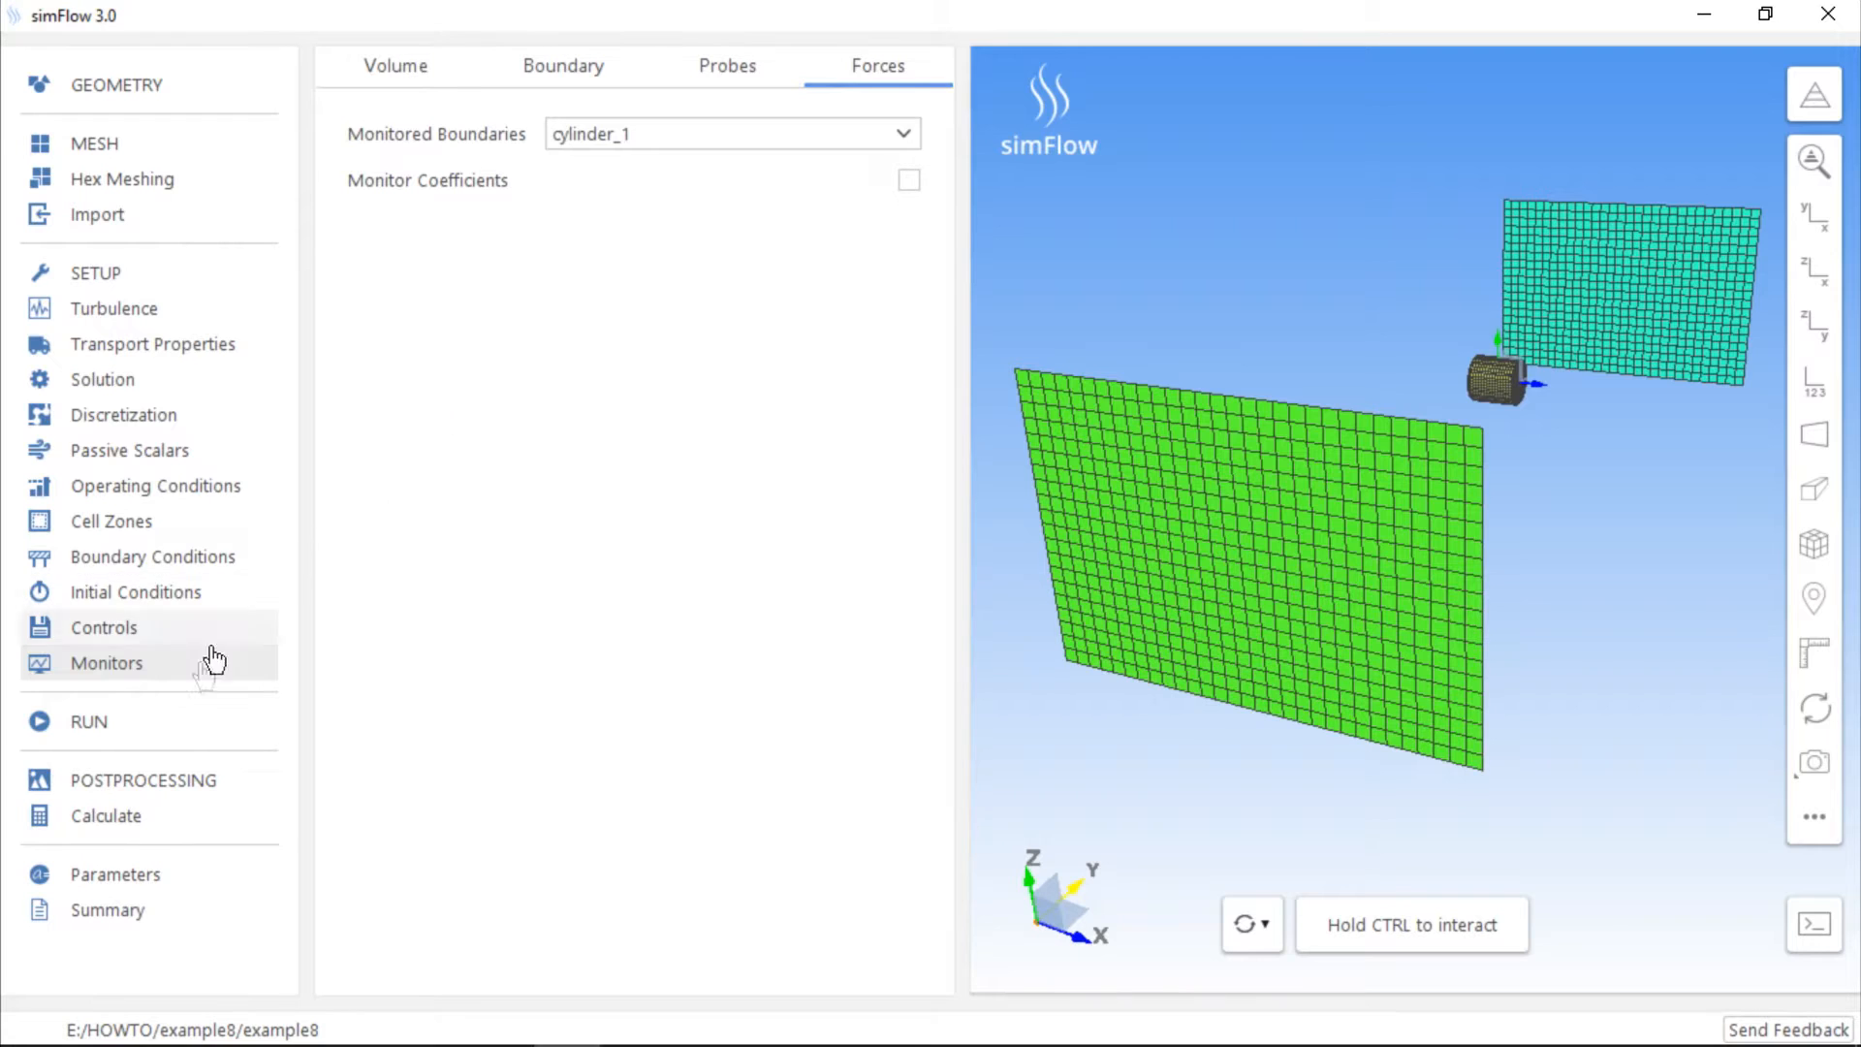
left_click(87, 721)
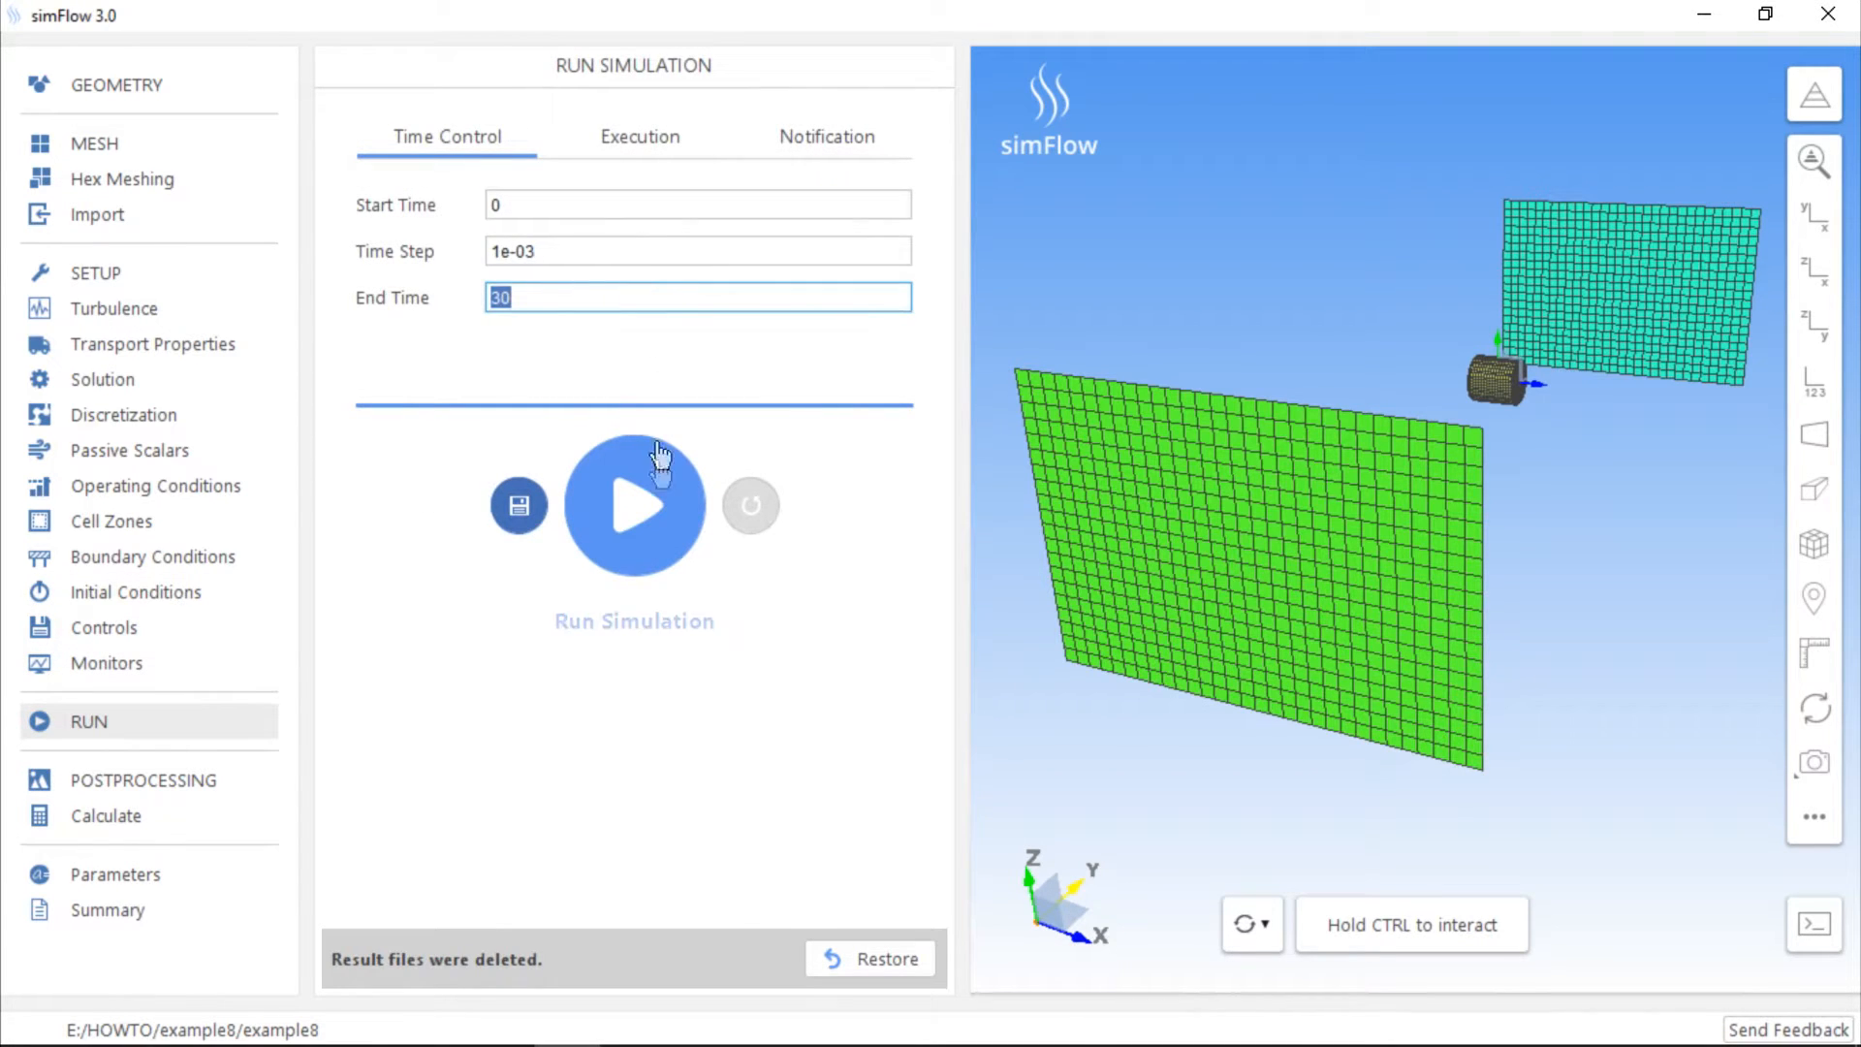
- Start the solver and view cylinder_1's force and moment history plots as it runs
left_click(634, 504)
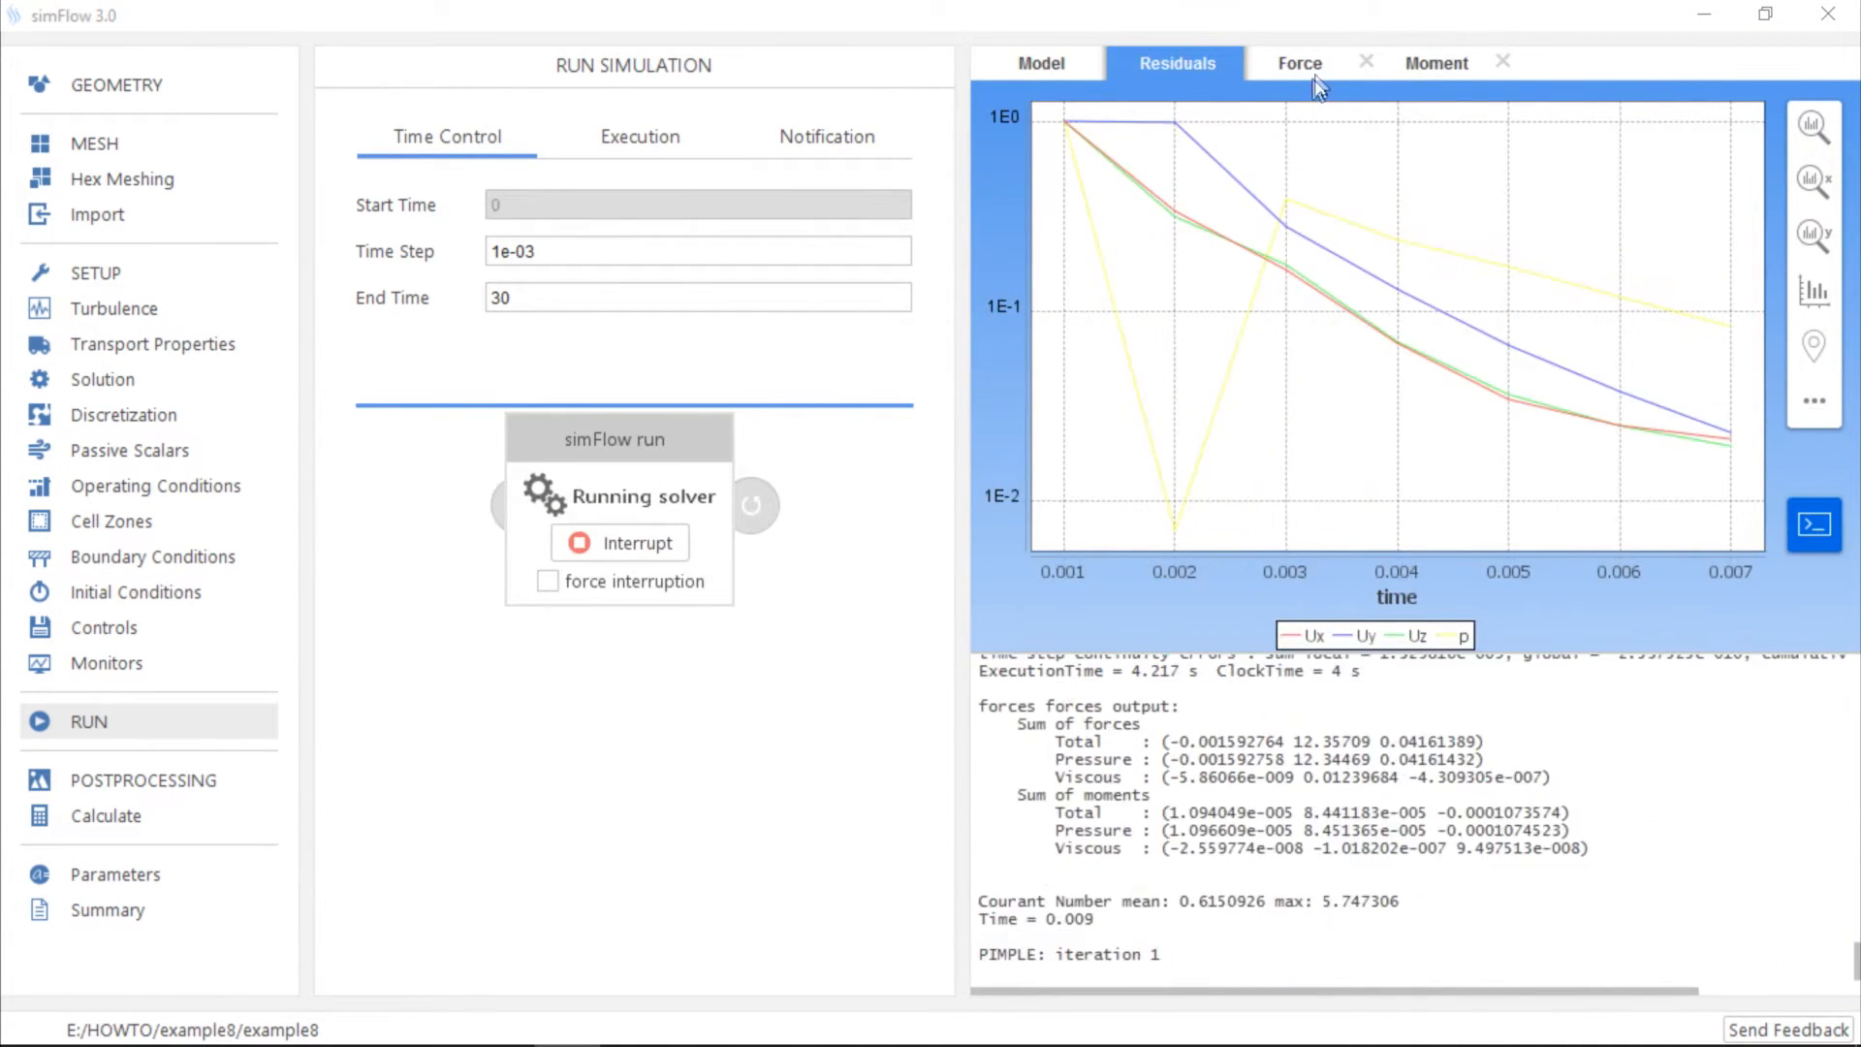
left_click(1298, 62)
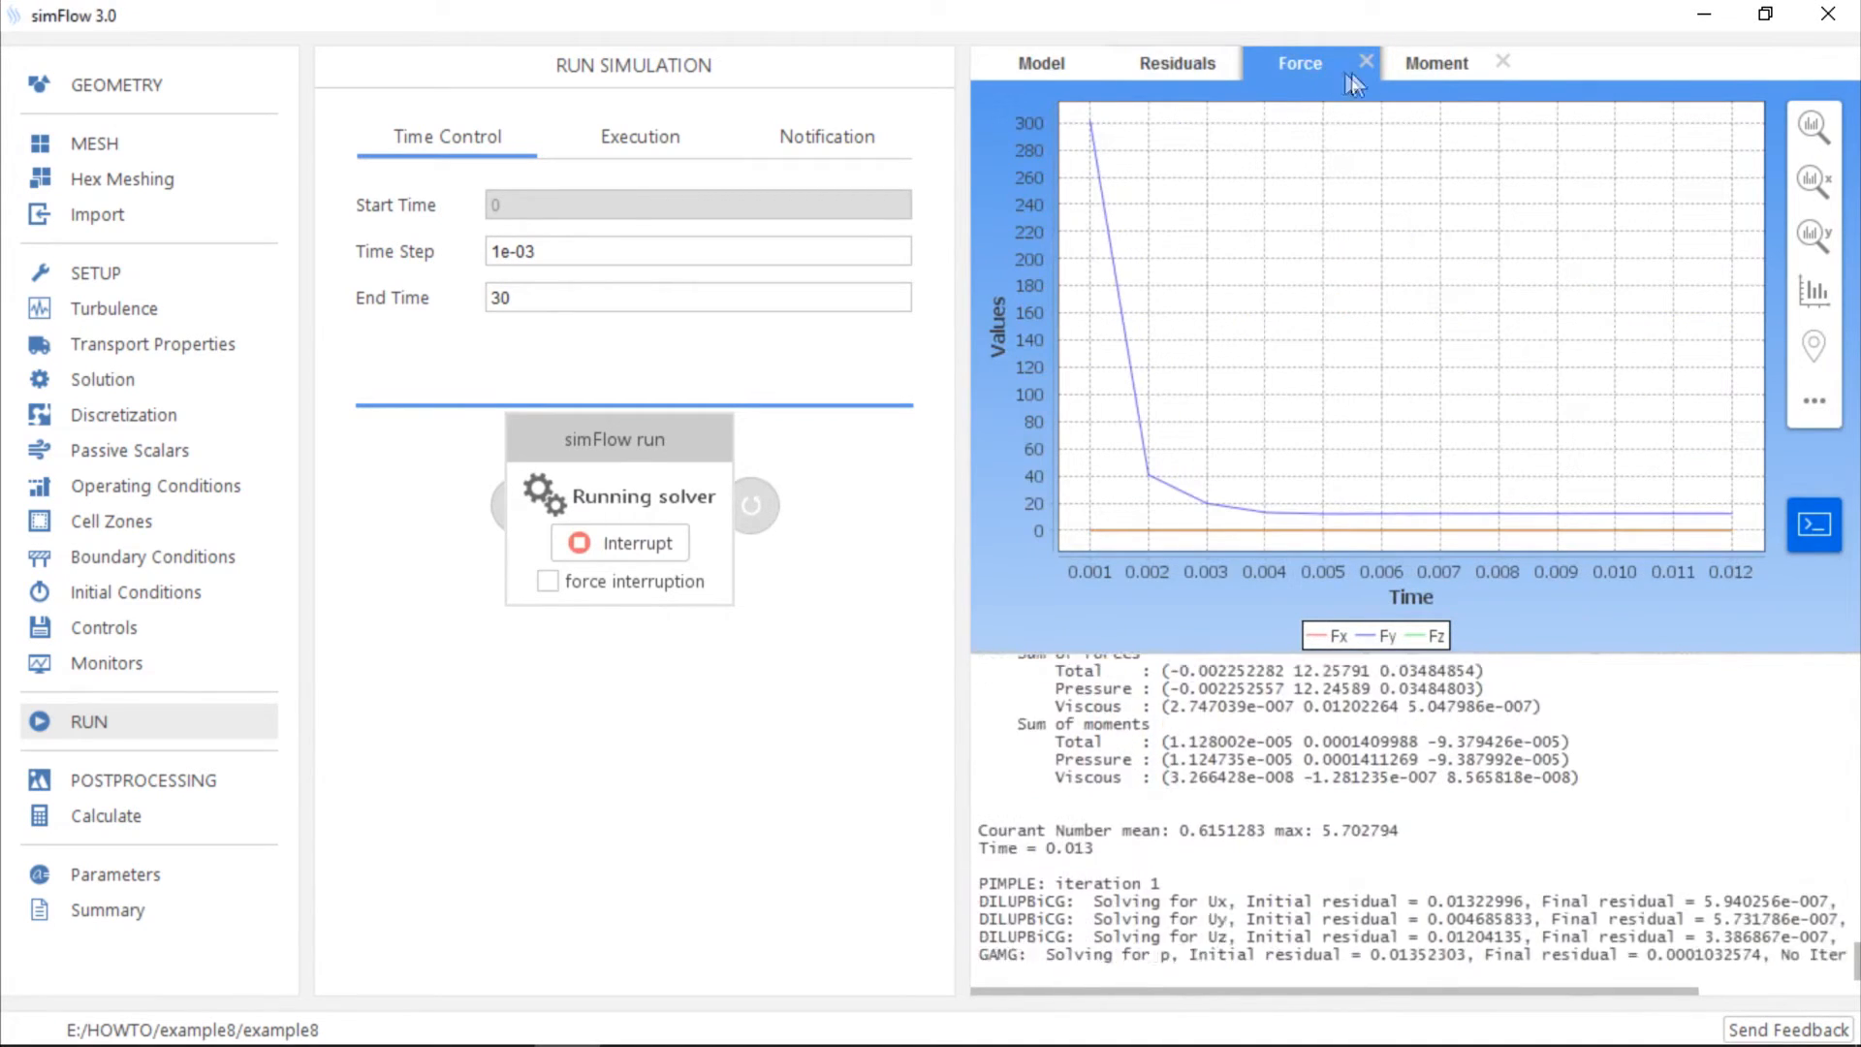
left_click(1434, 62)
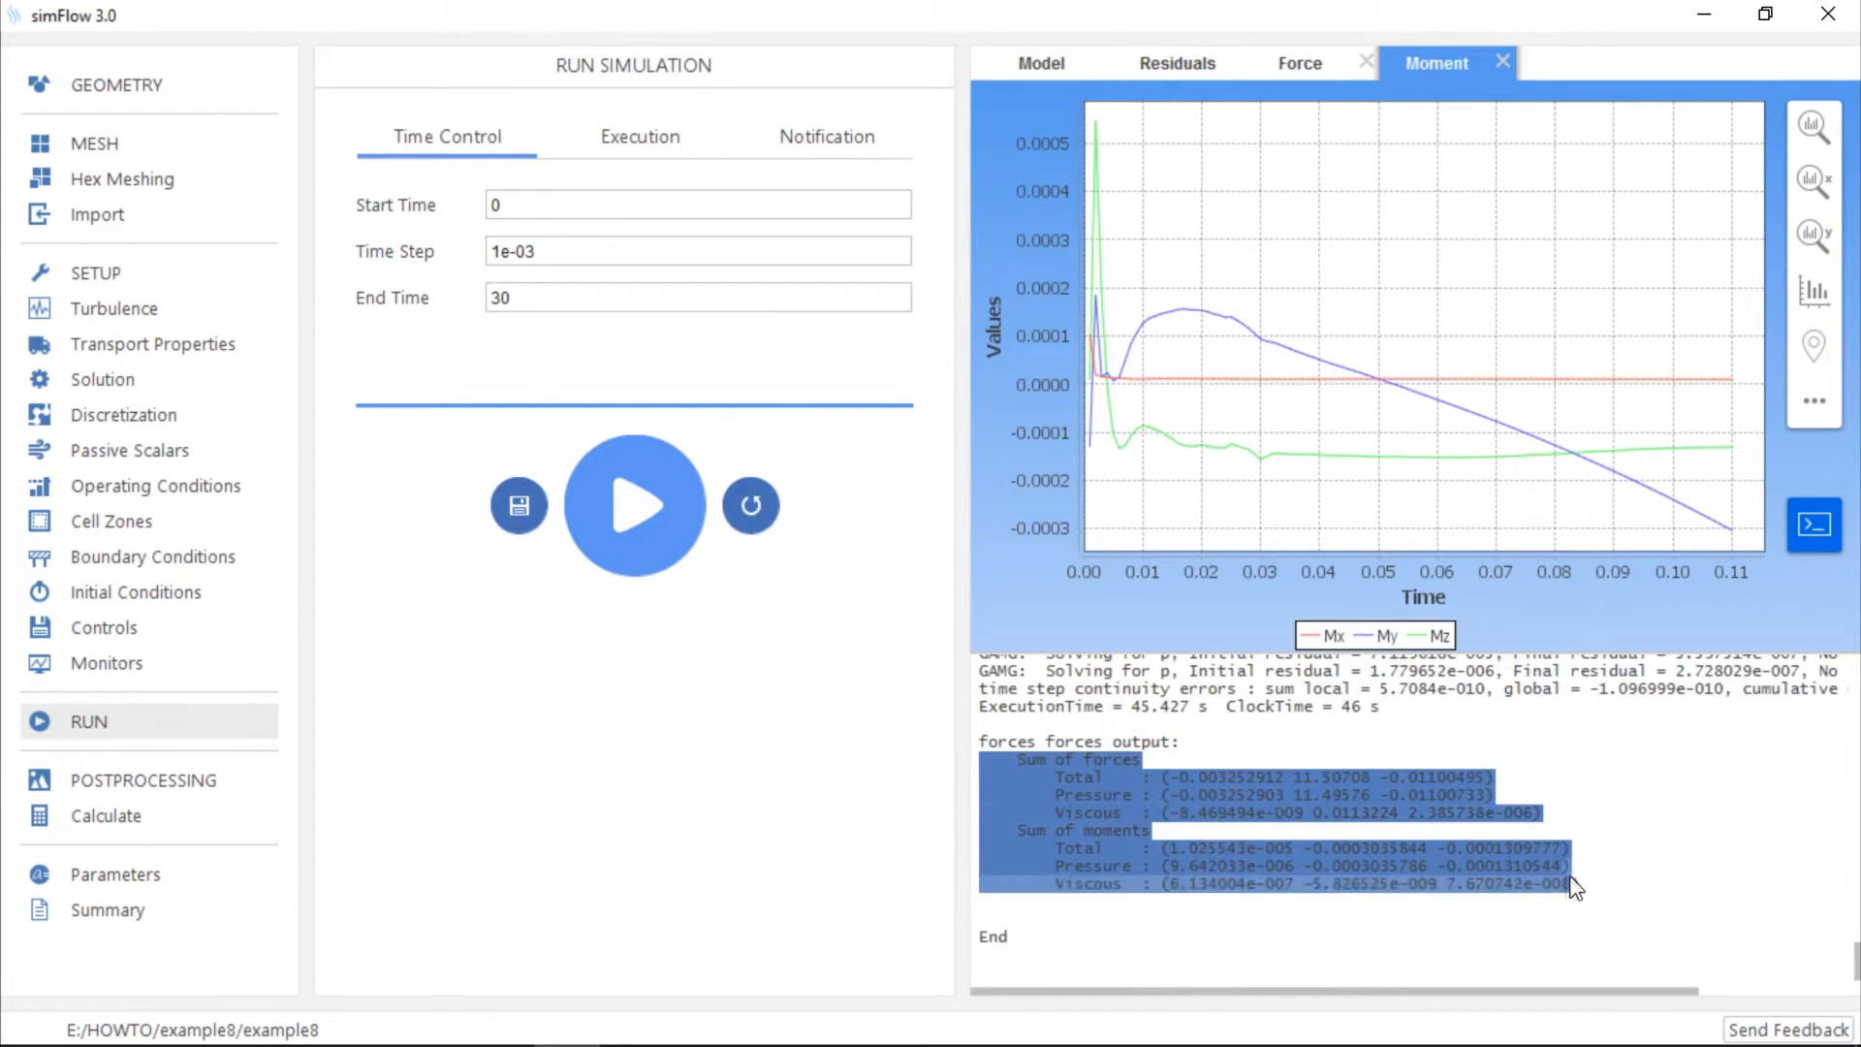
- Reset the simulation, deleting its result files, and go back to the Forces monitor
left_click(1501, 762)
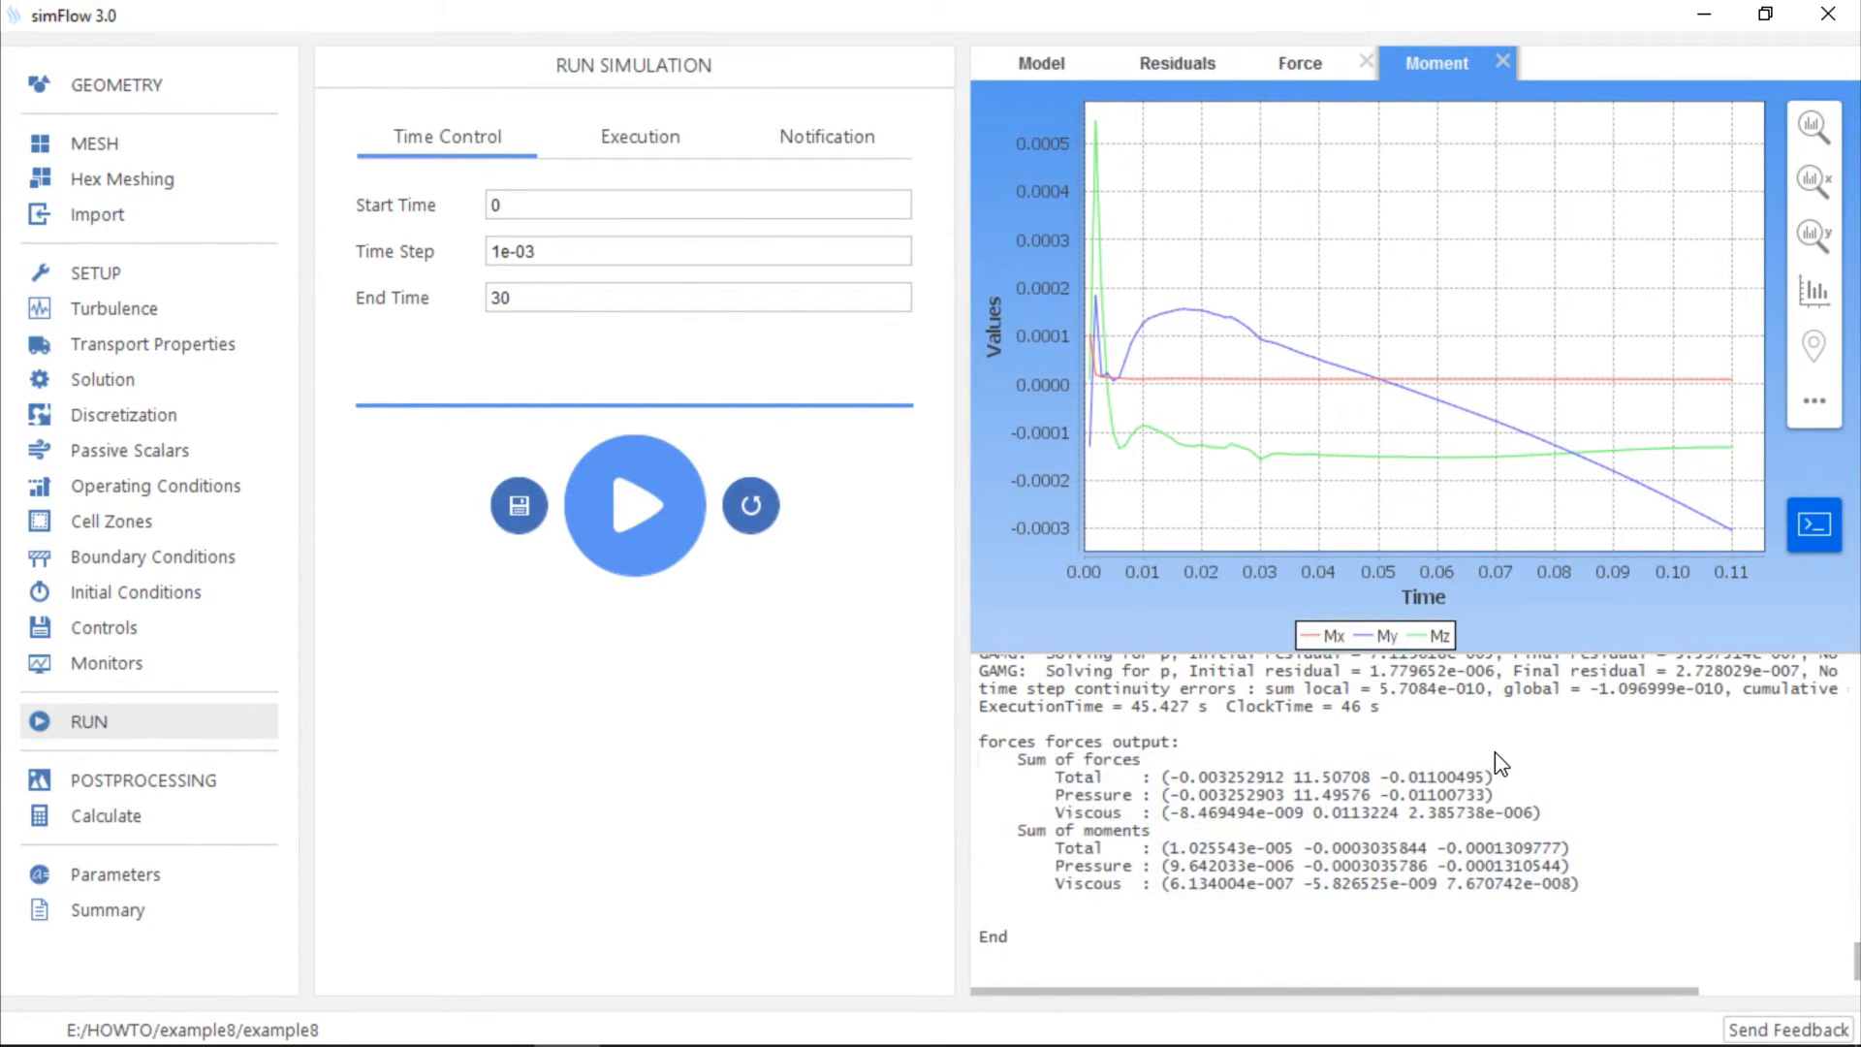
mouse_move(750, 504)
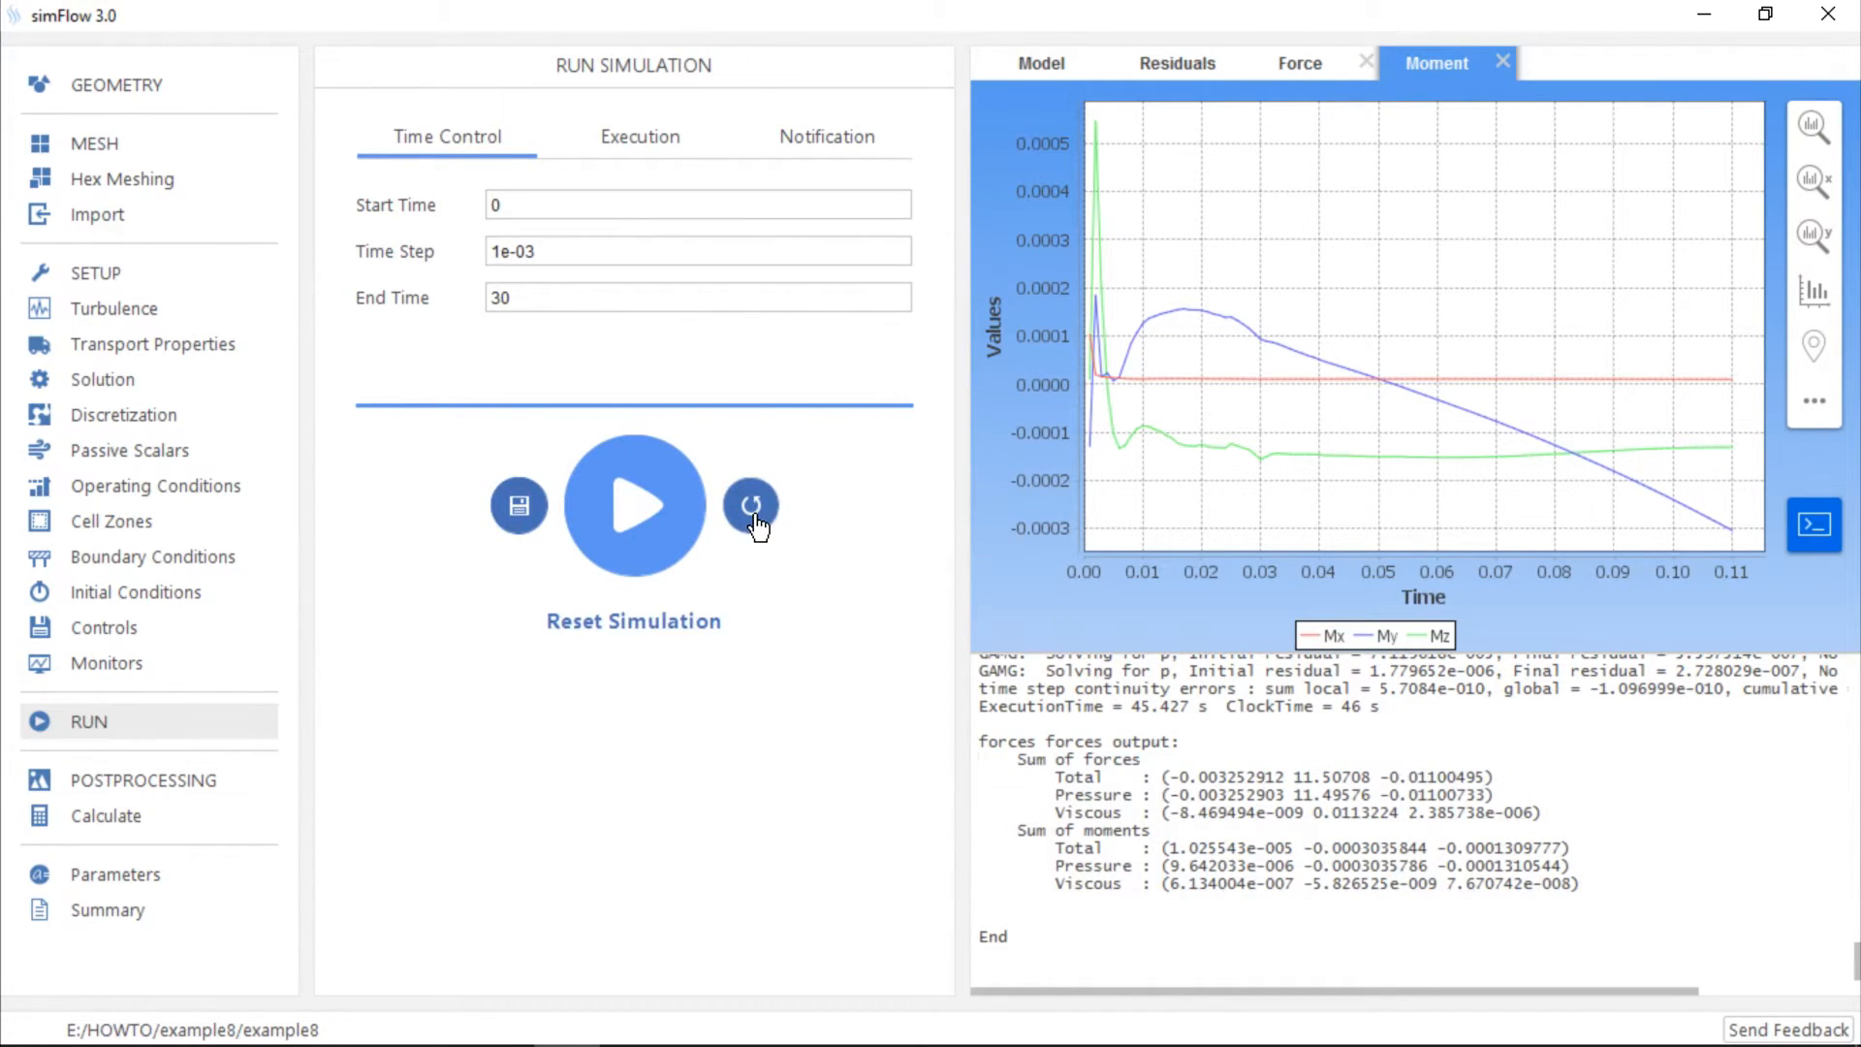
left_click(753, 504)
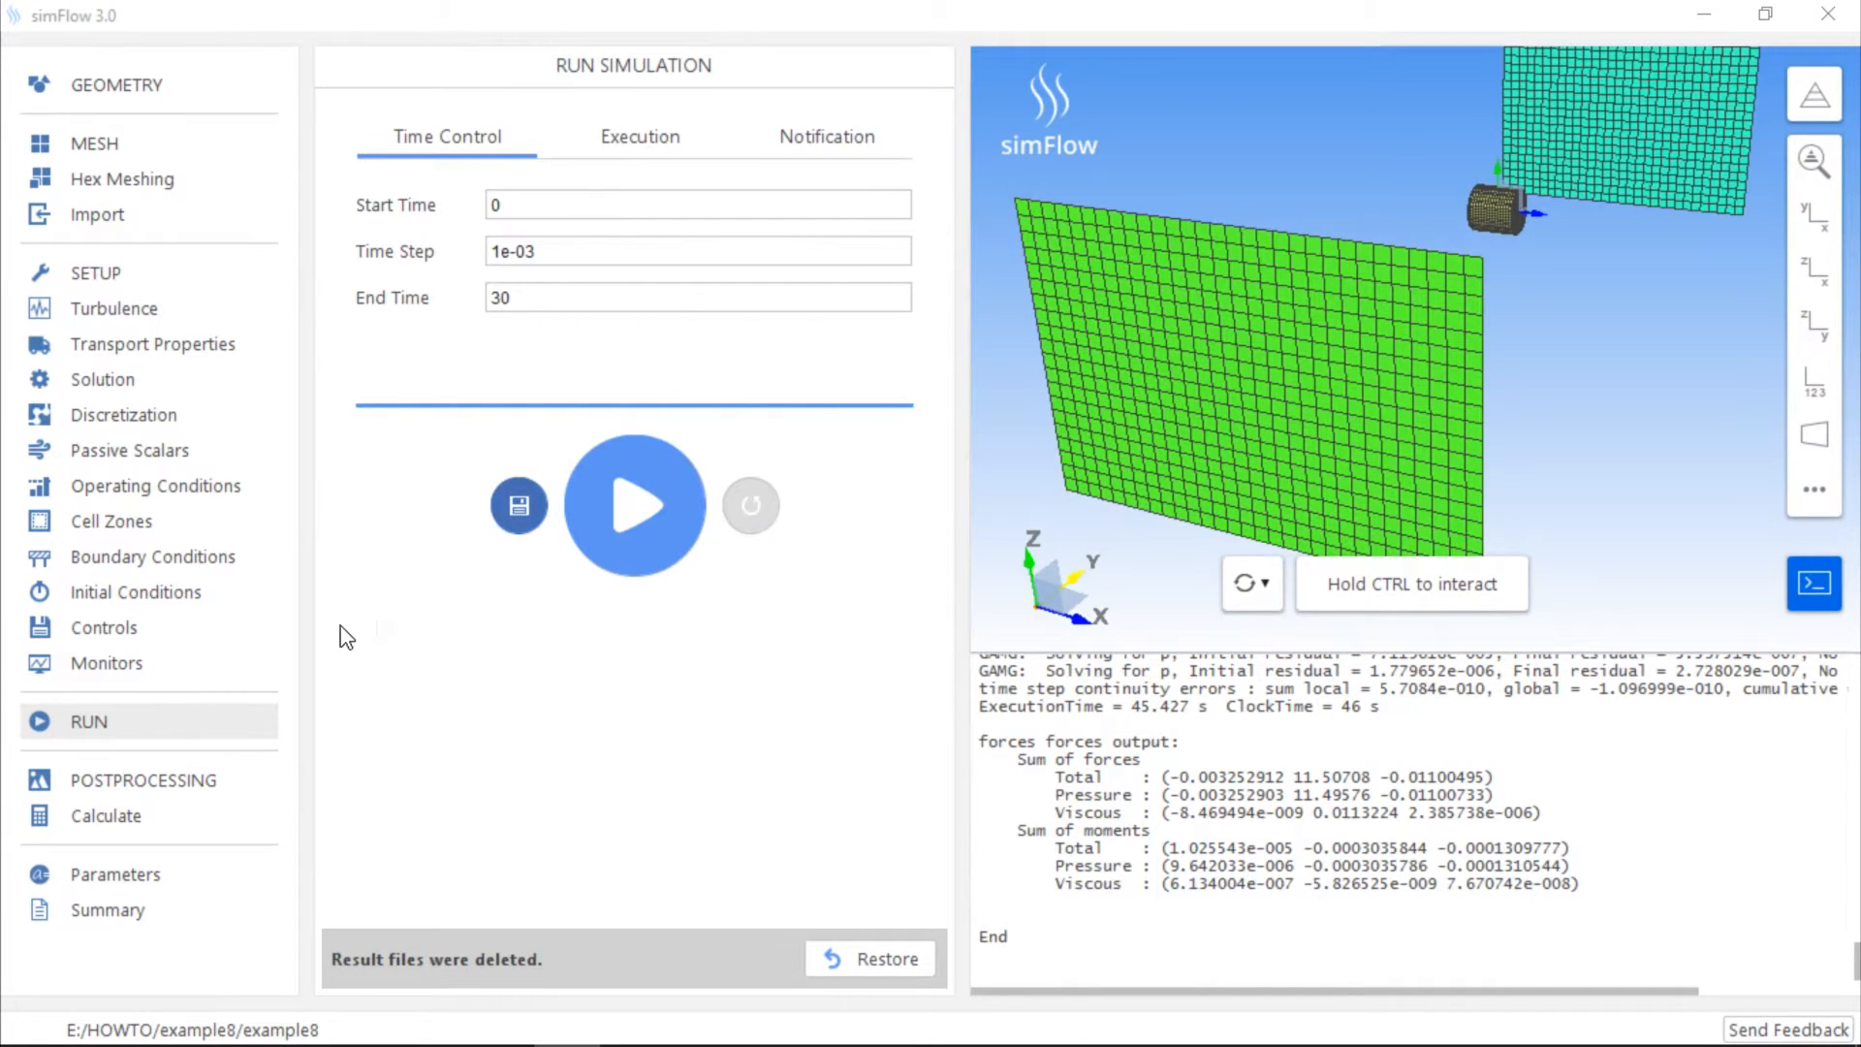
left_click(105, 663)
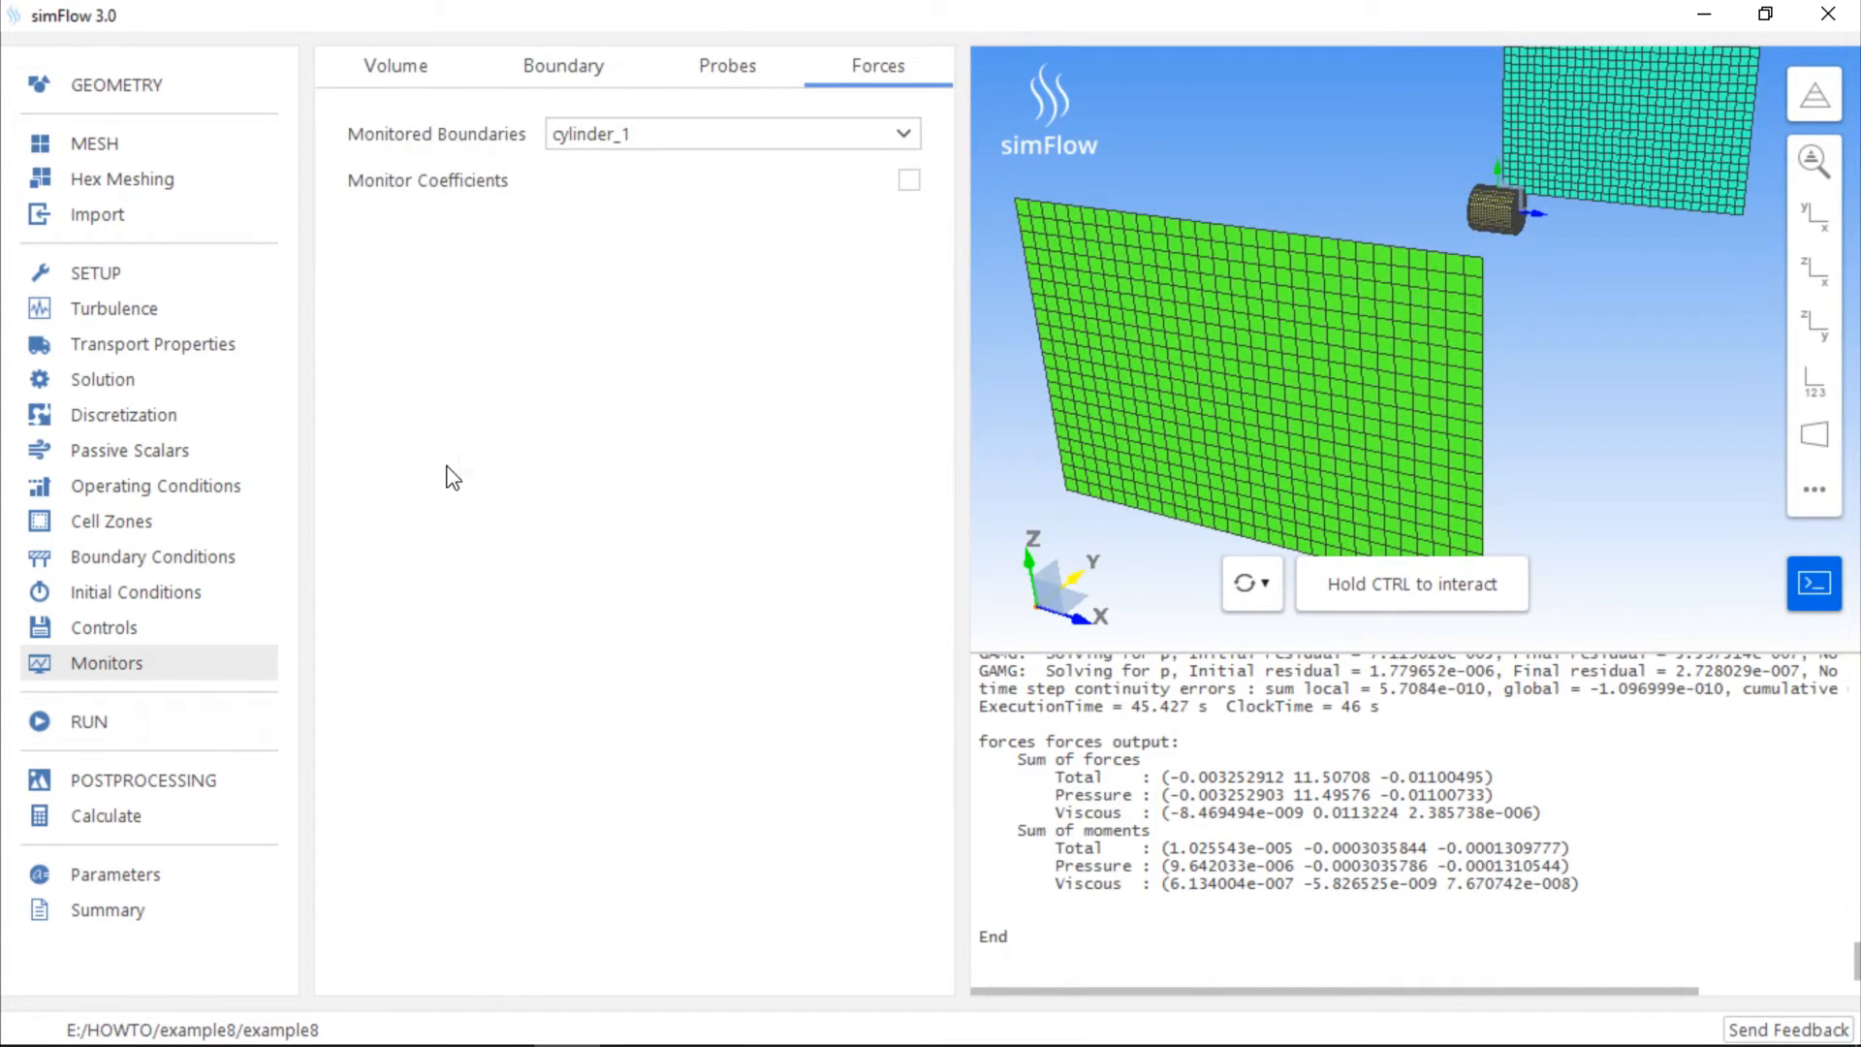
- Enable force coefficients: lift 0 0 1, drag 0 1 0, lref 0.2, Aref 2*0.1*0.2, U∞ 30
left_click(907, 180)
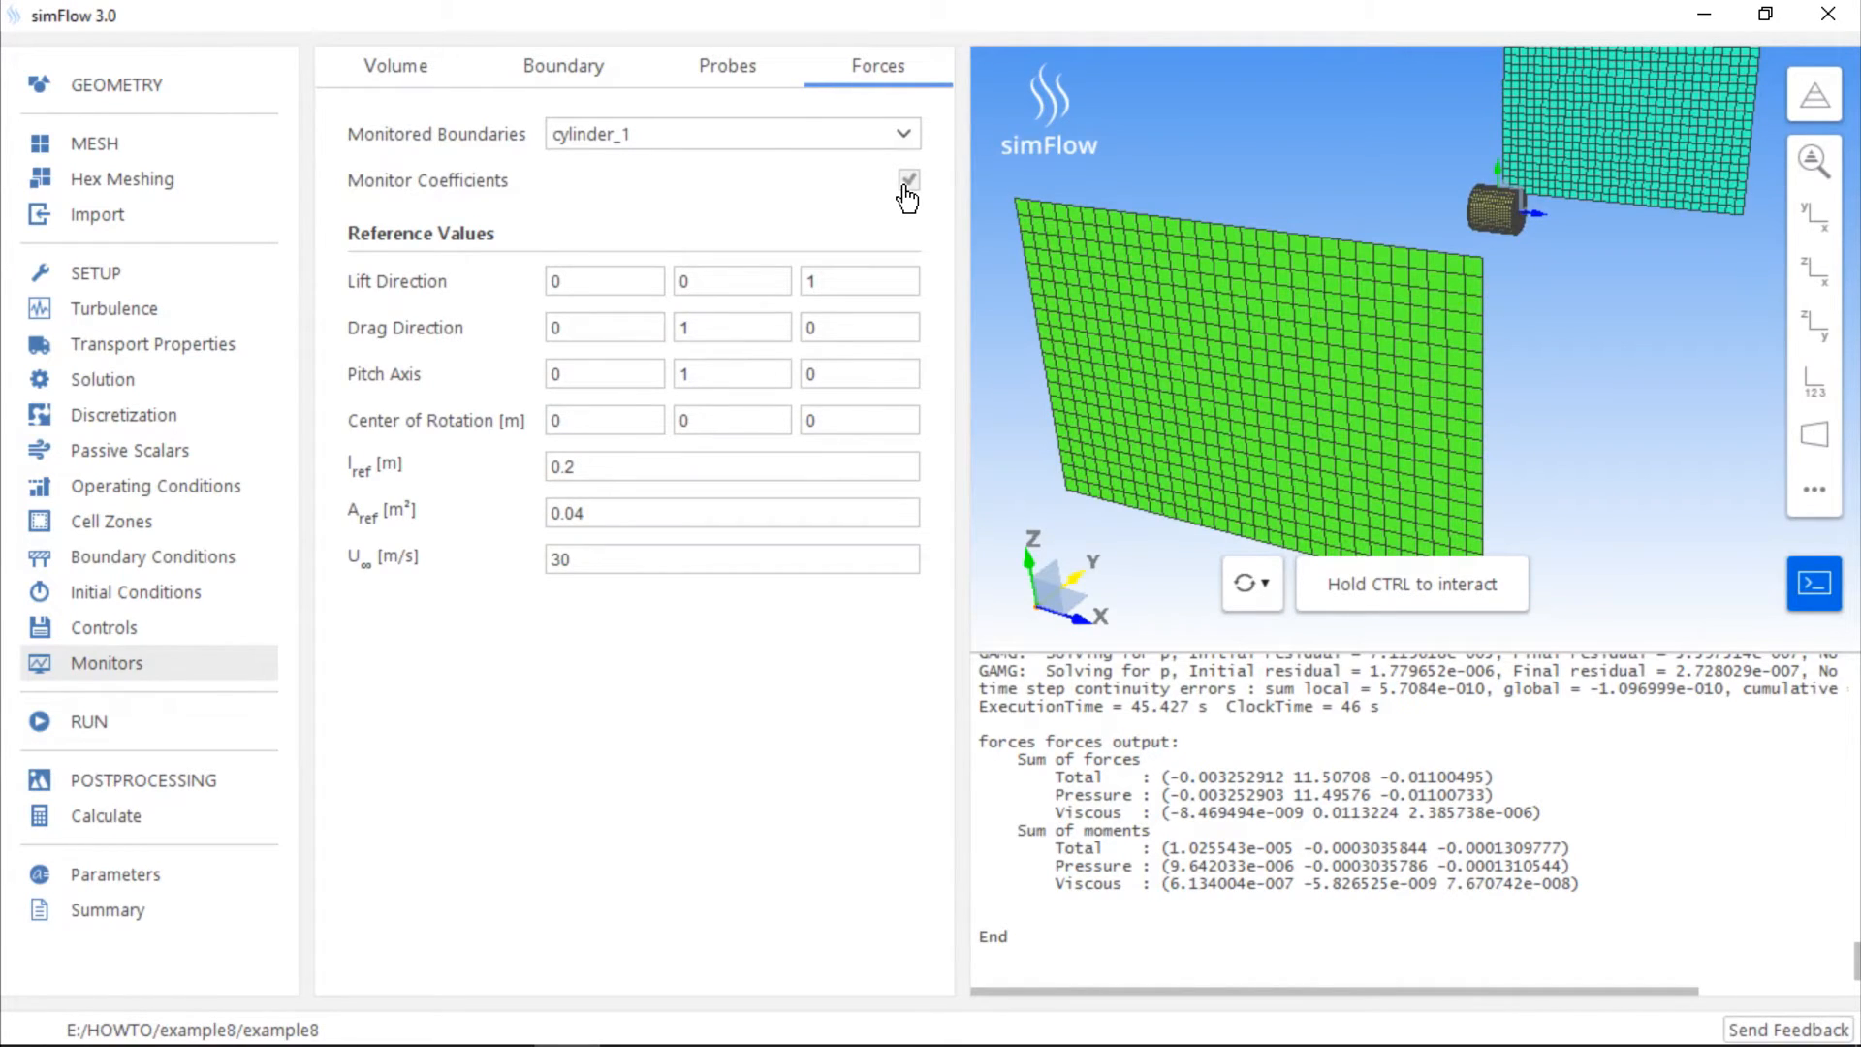
left_click(908, 180)
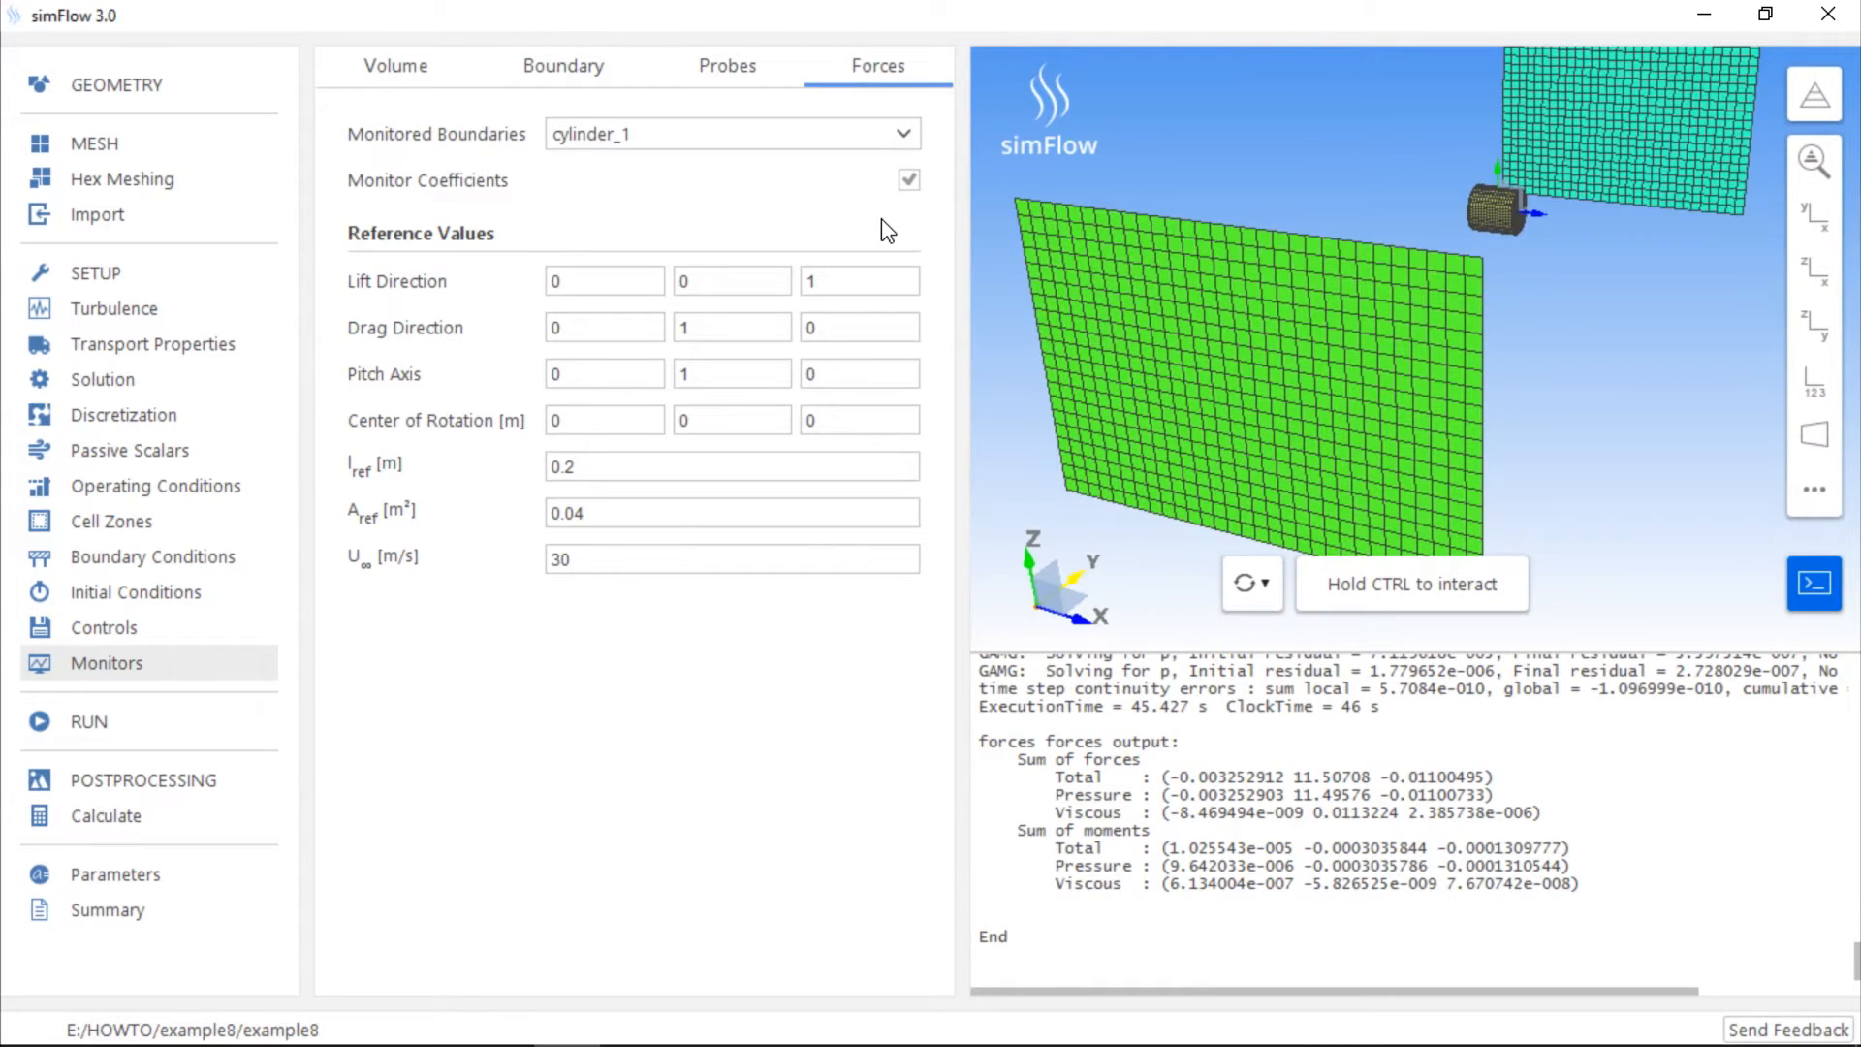
left_click(859, 281)
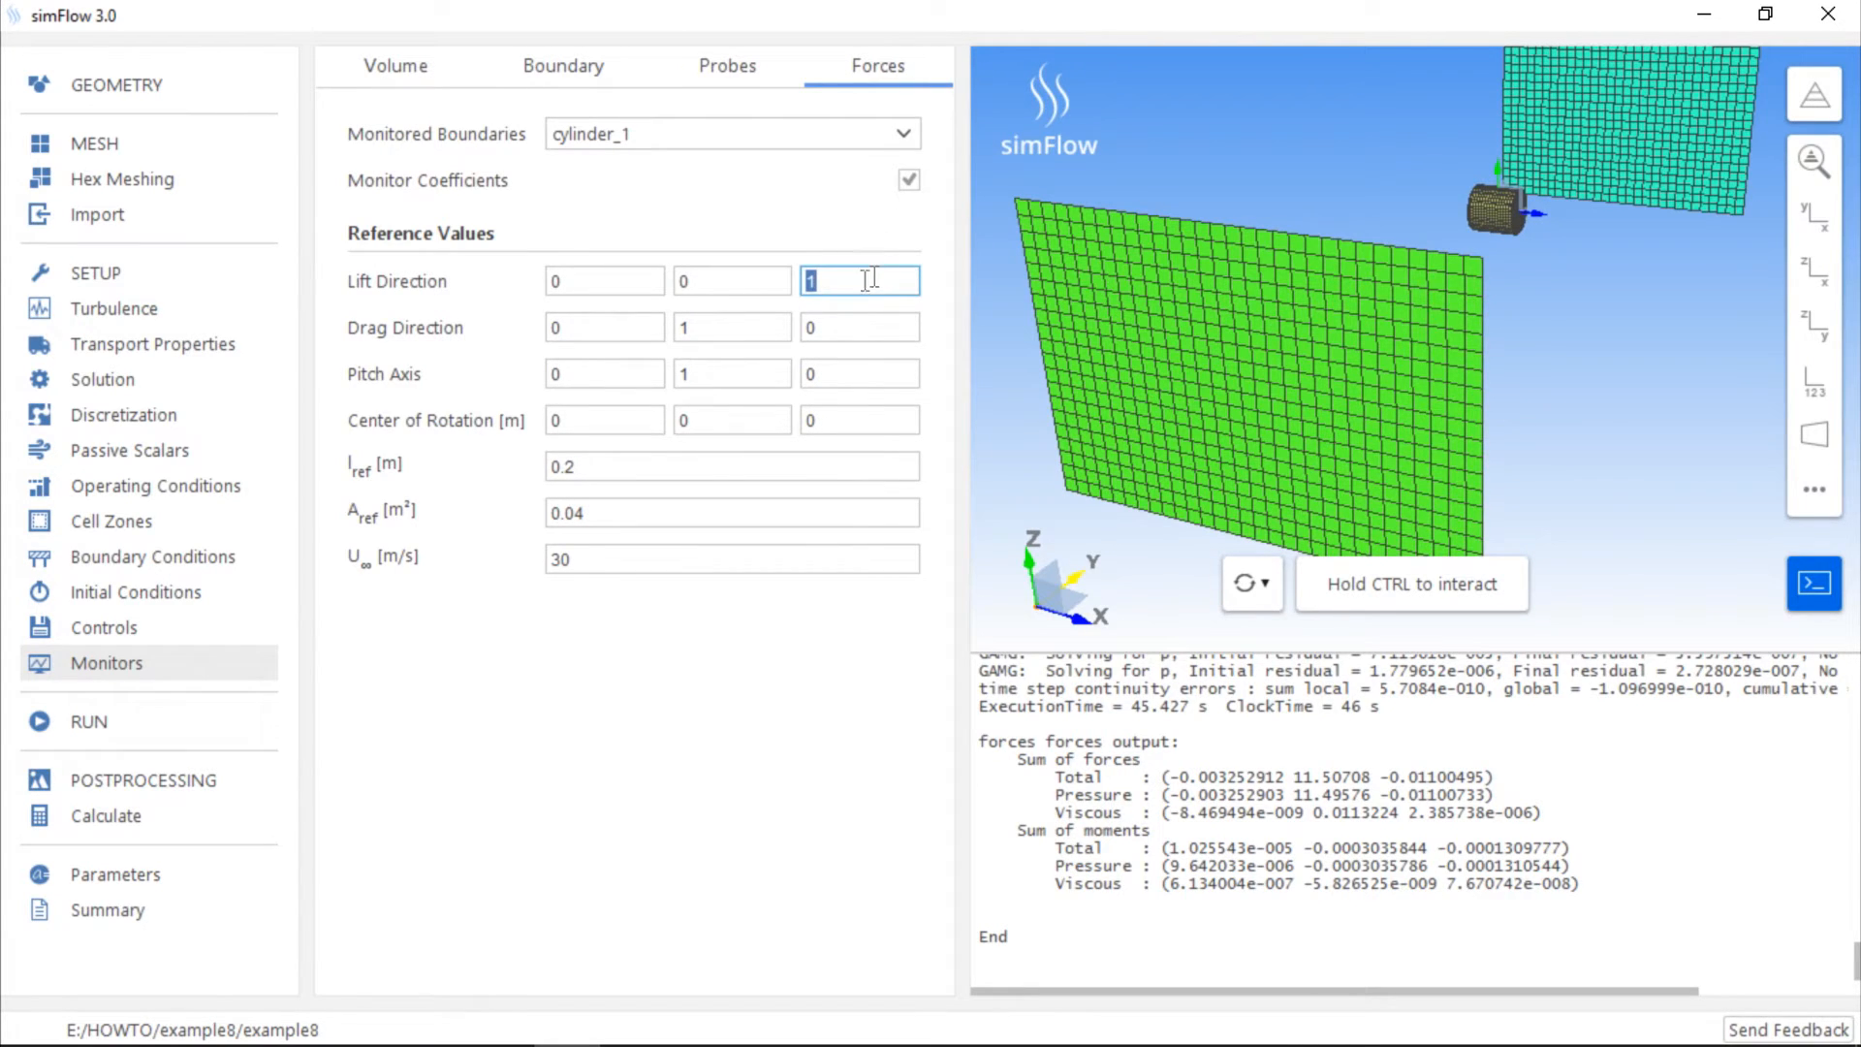
left_click(733, 327)
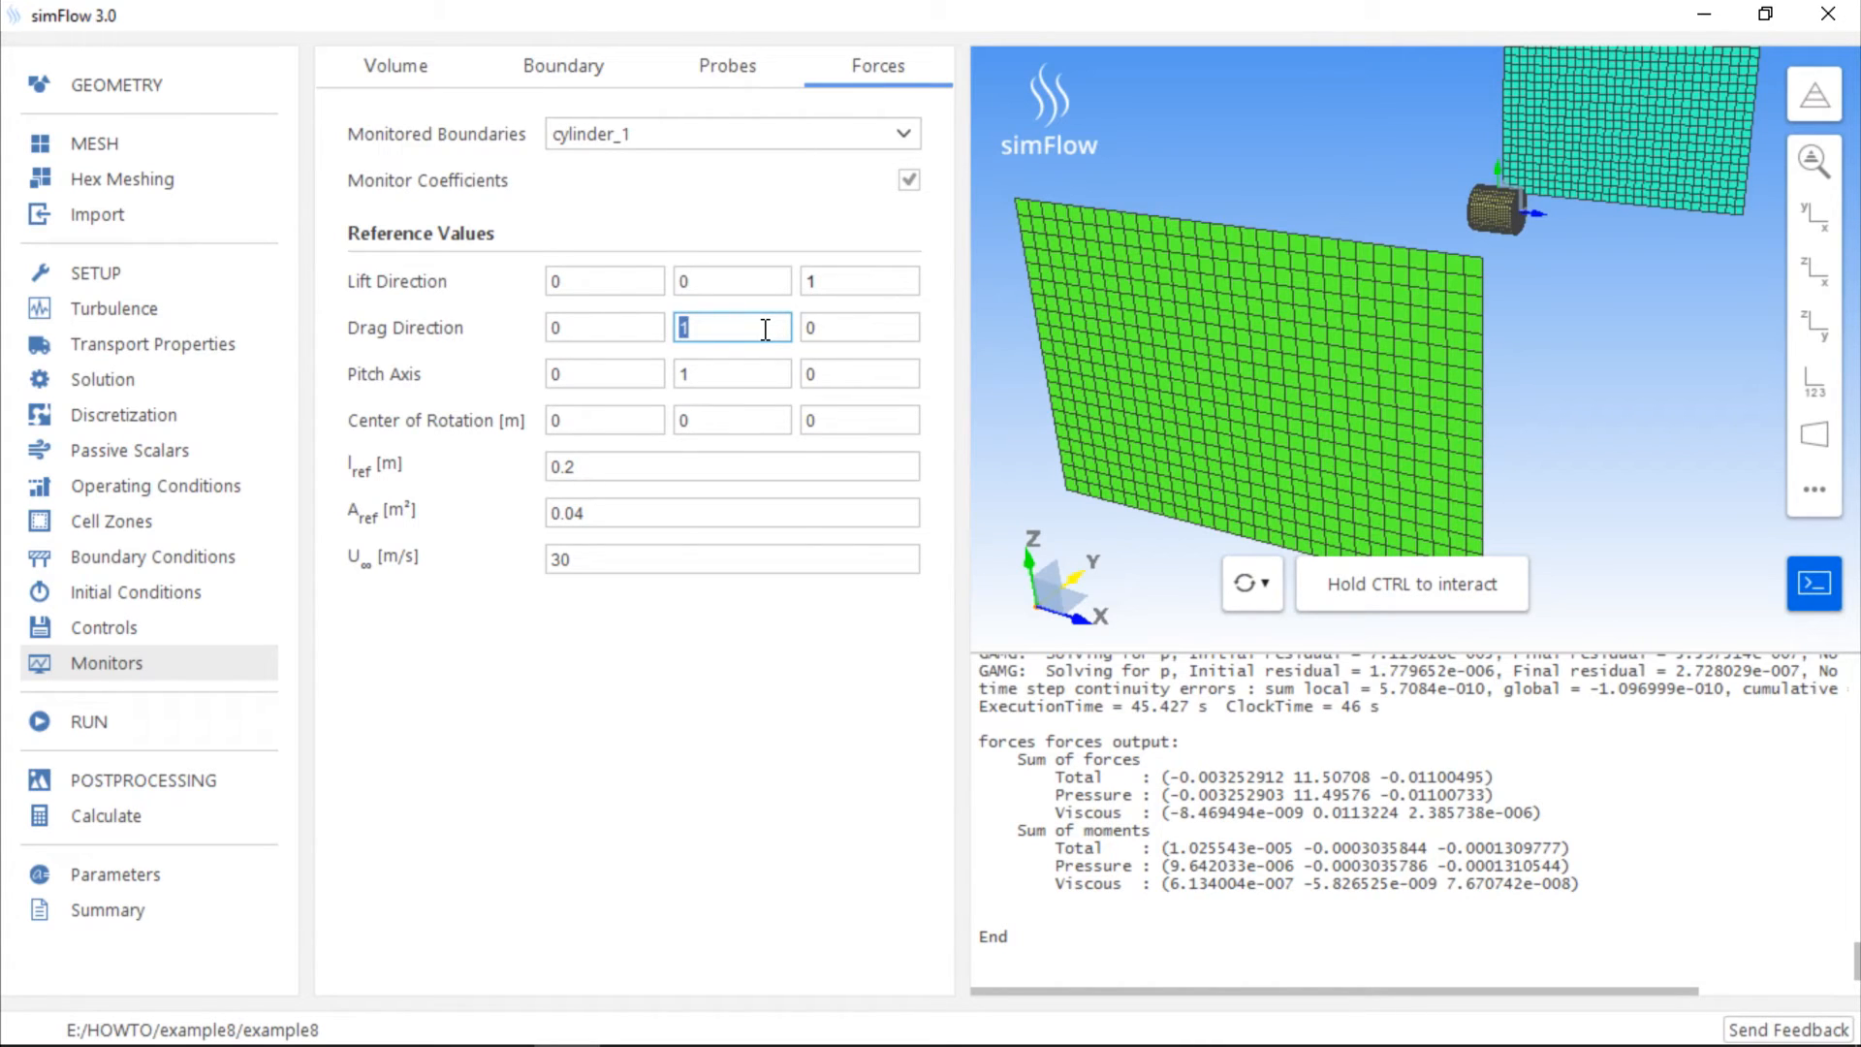
left_click(731, 465)
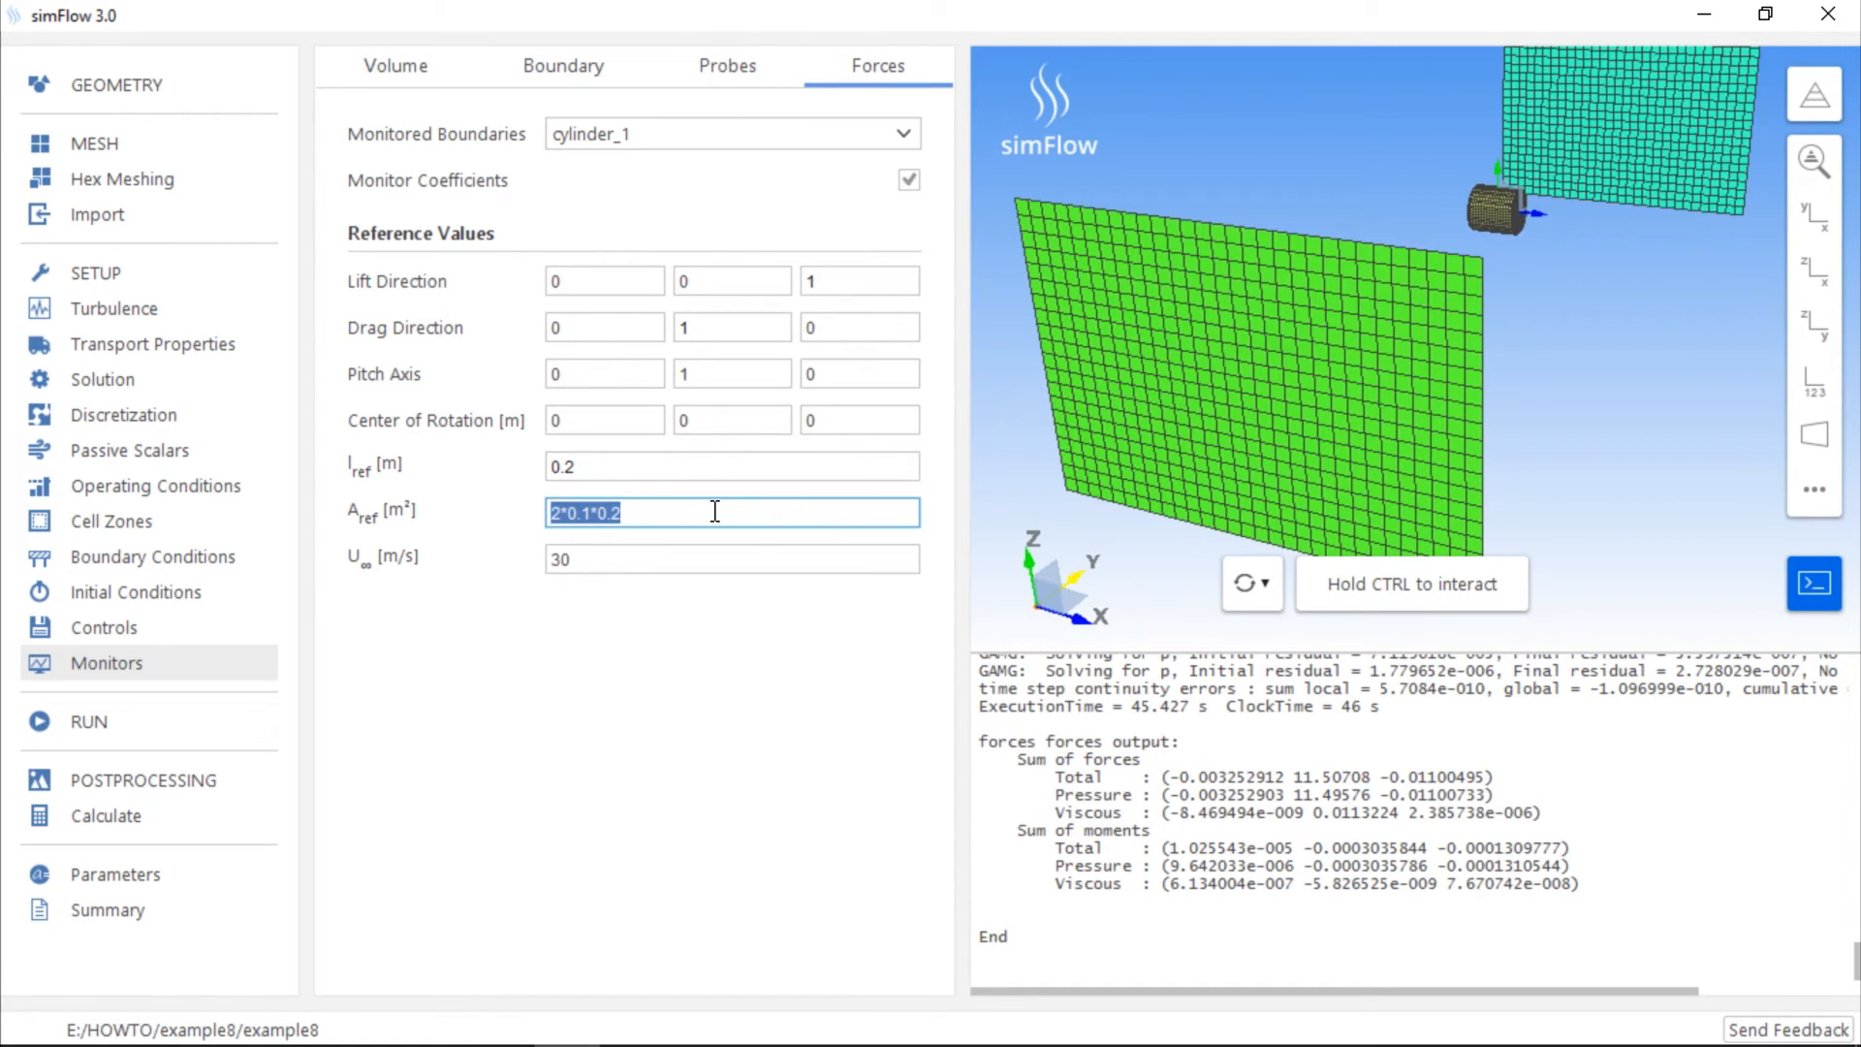
mouse_move(711, 548)
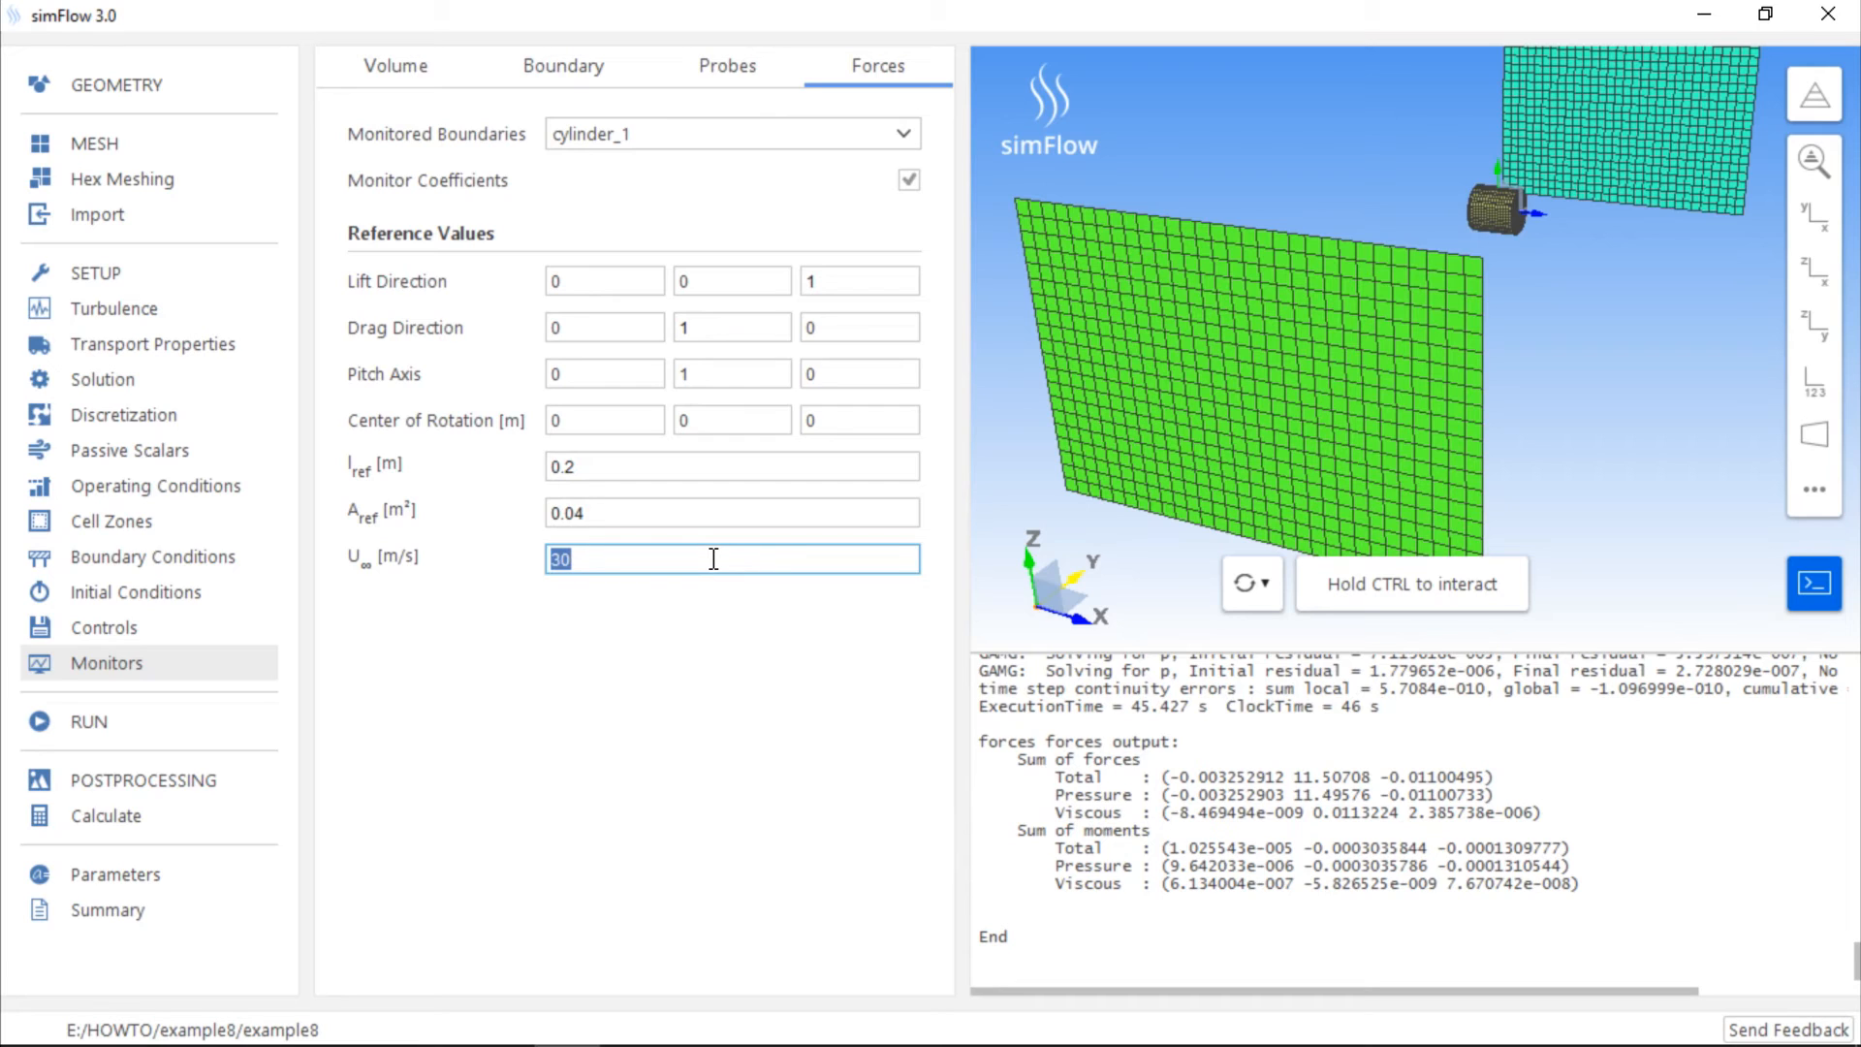
mouse_move(209, 721)
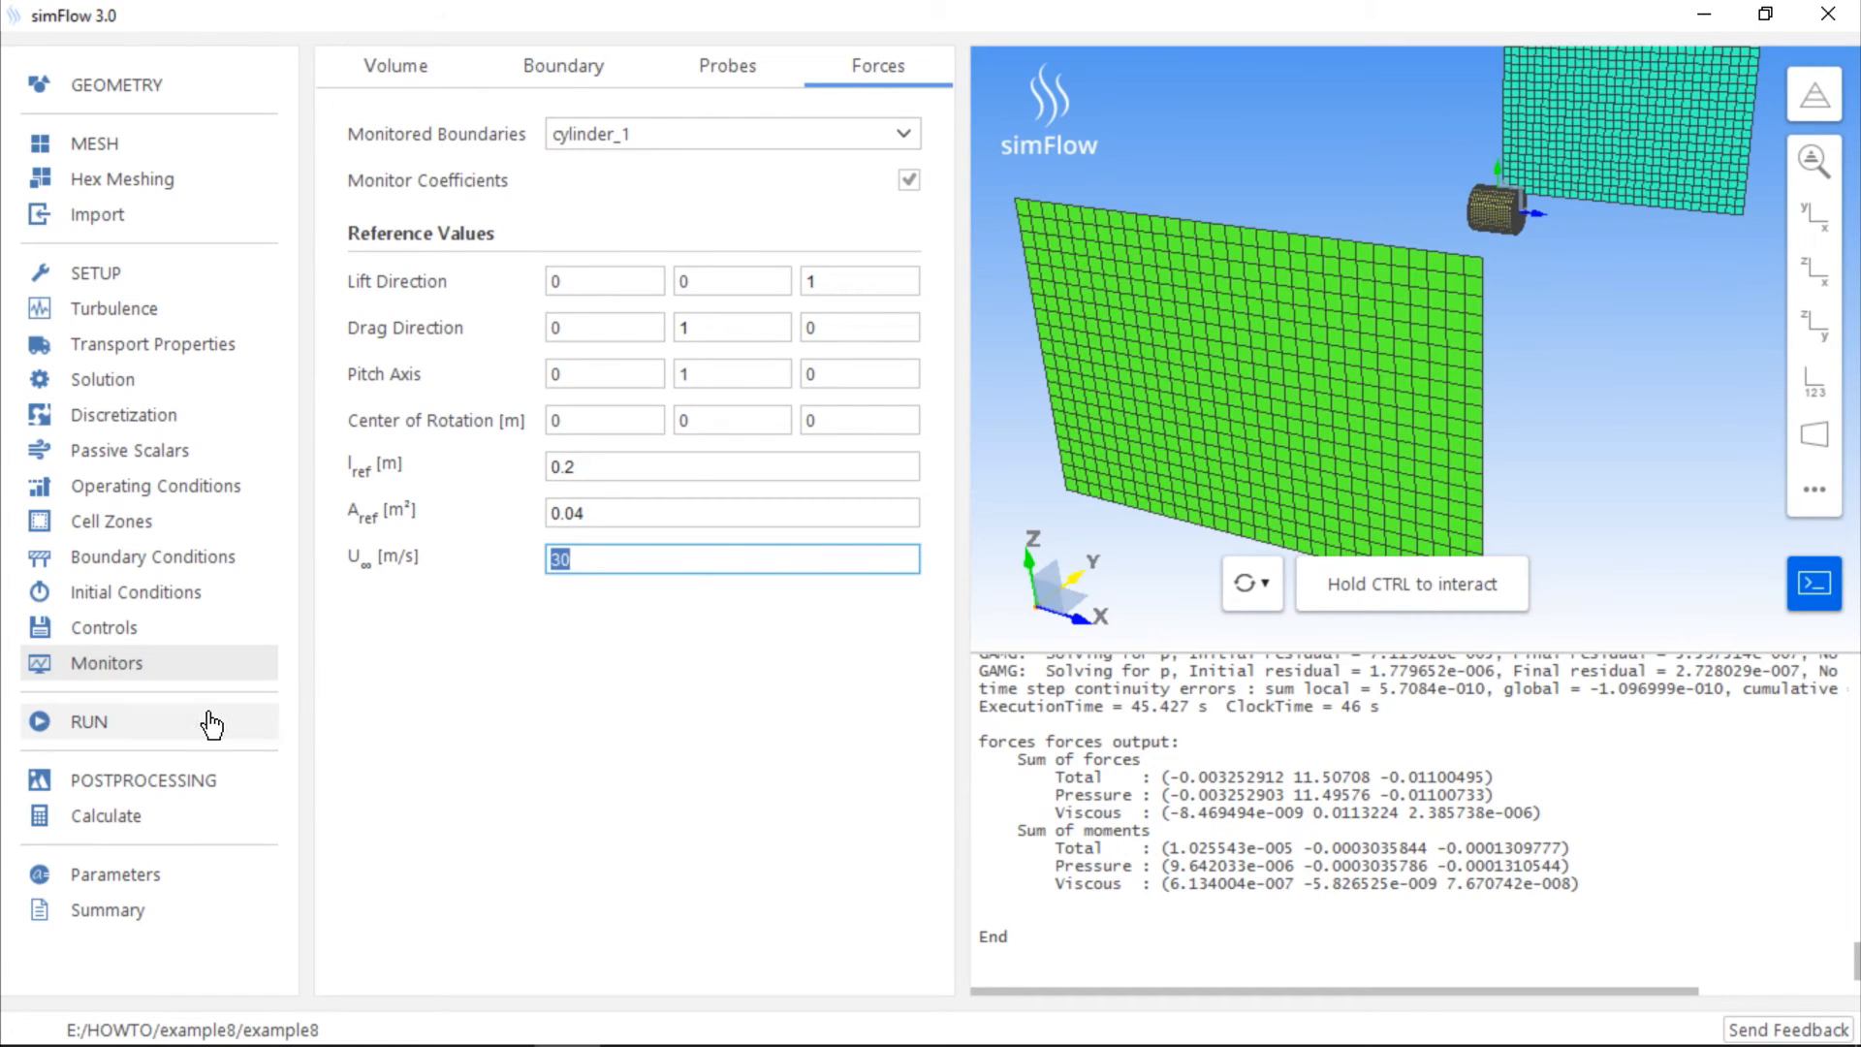
- Rerun the solver, watch Cd settle near 0.65 on the coefficients plot, then interrupt the run
left_click(88, 721)
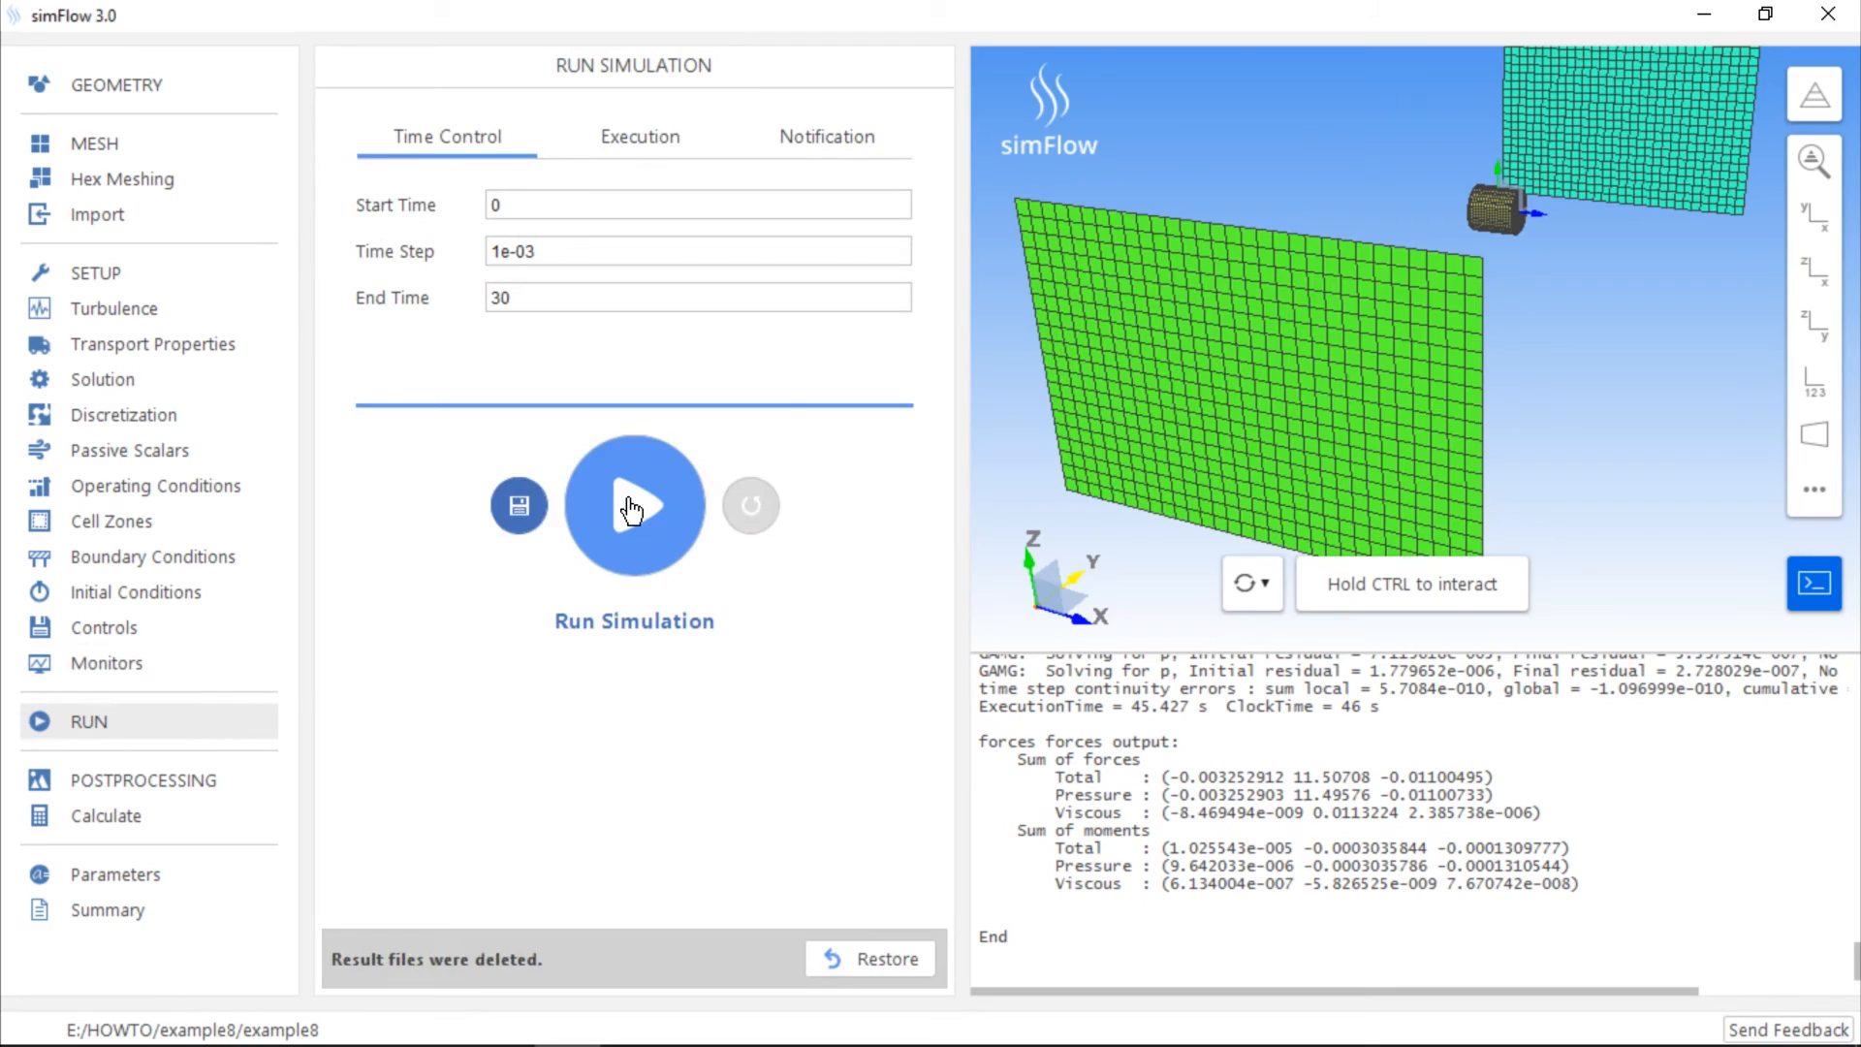
left_click(634, 504)
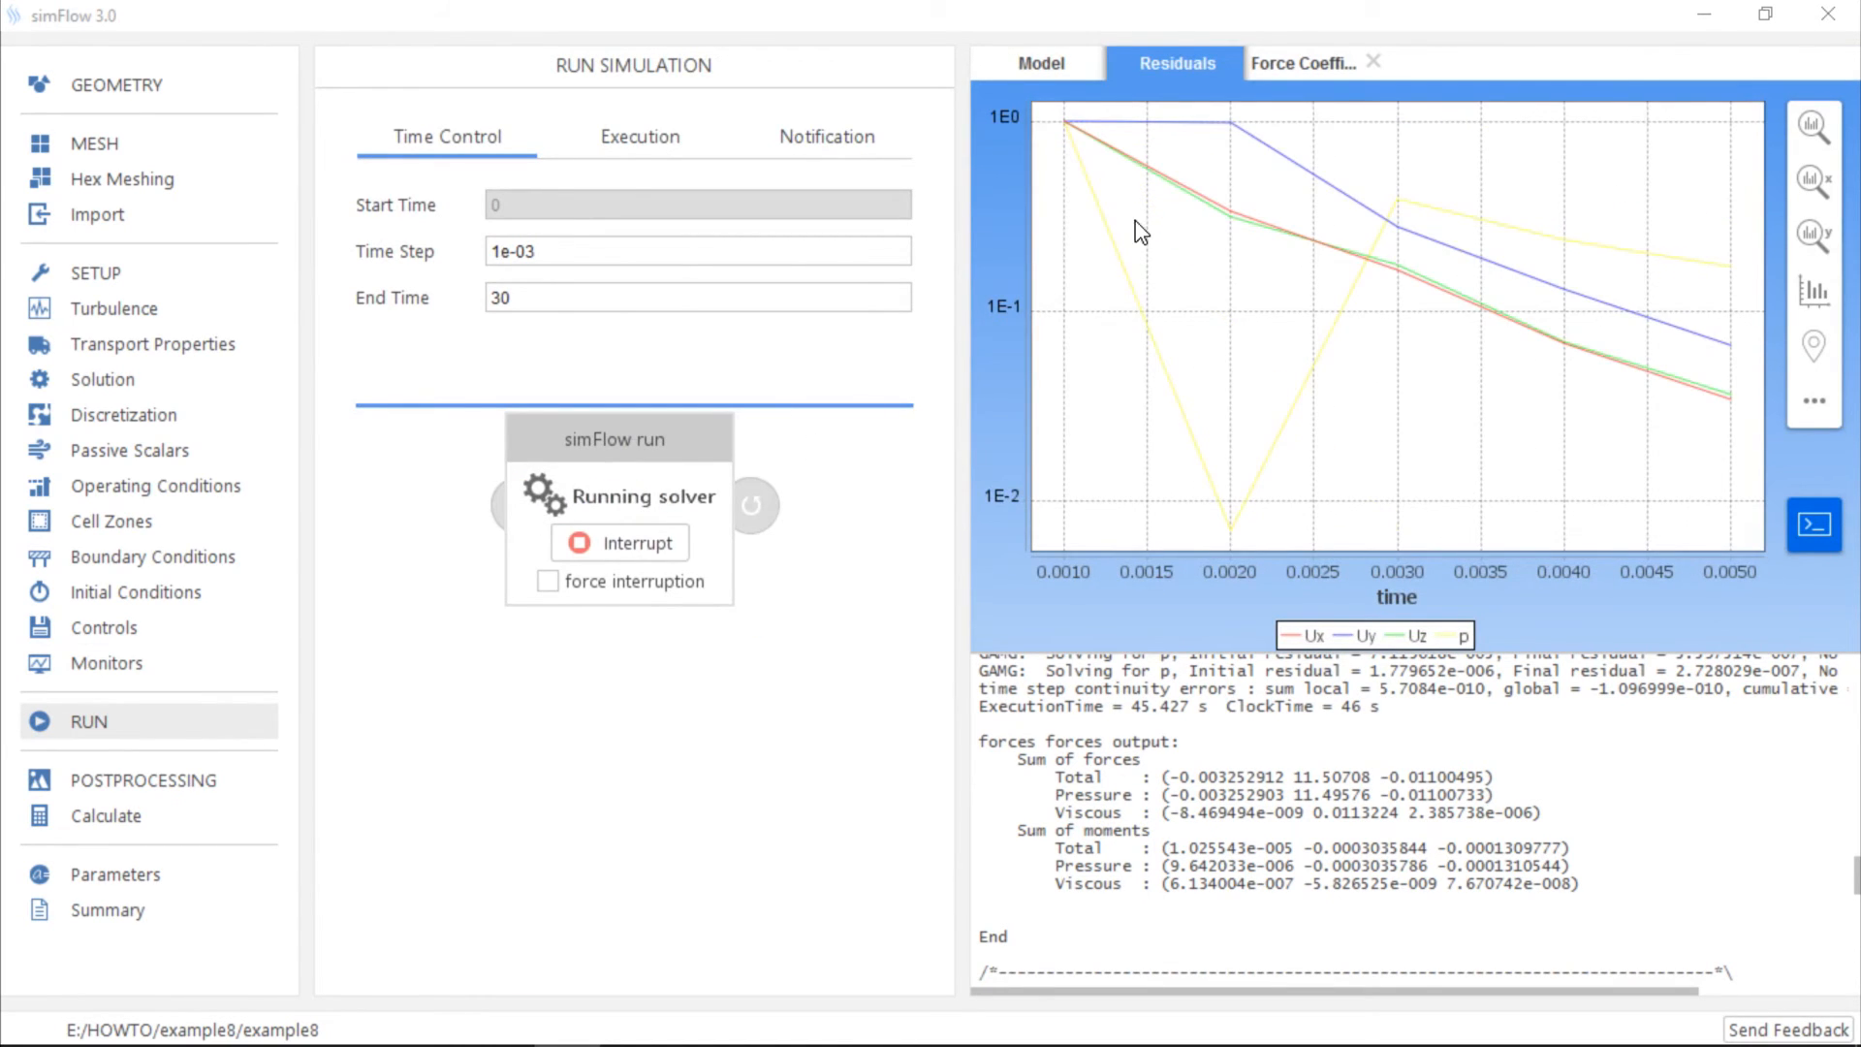
left_click(1302, 62)
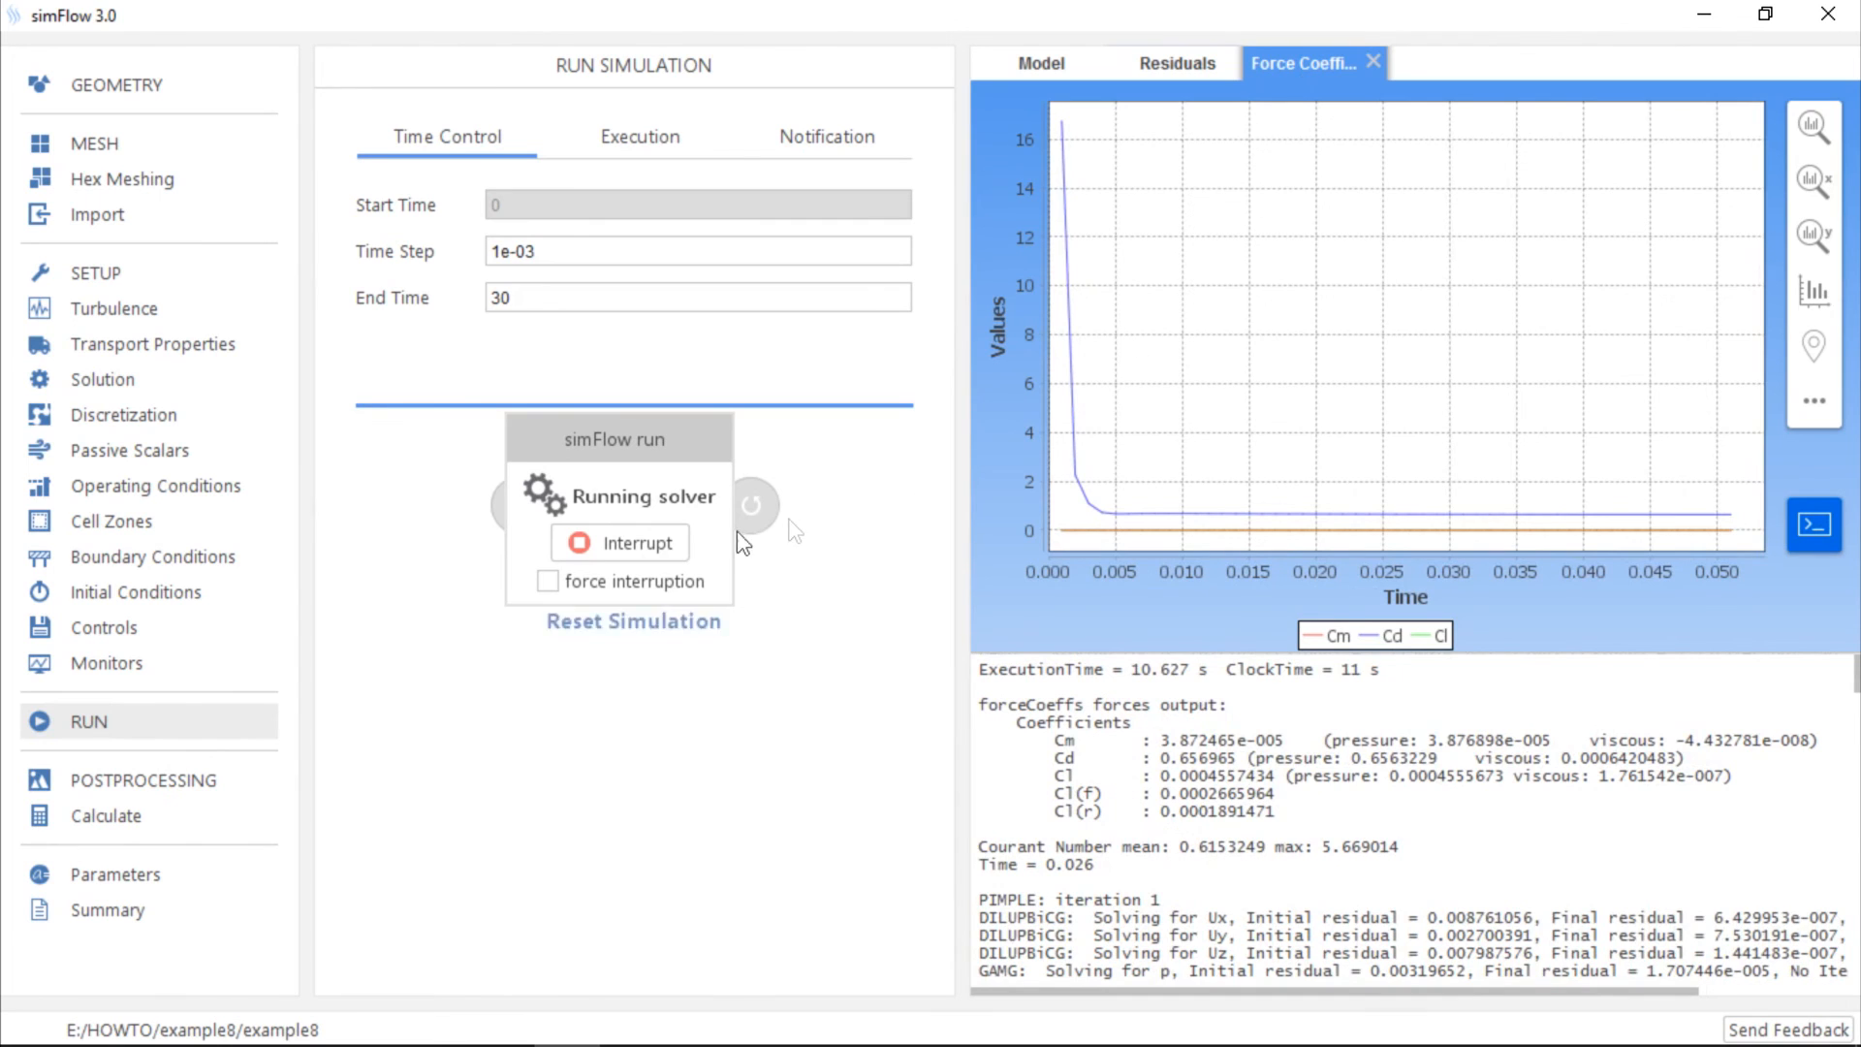
left_click(616, 541)
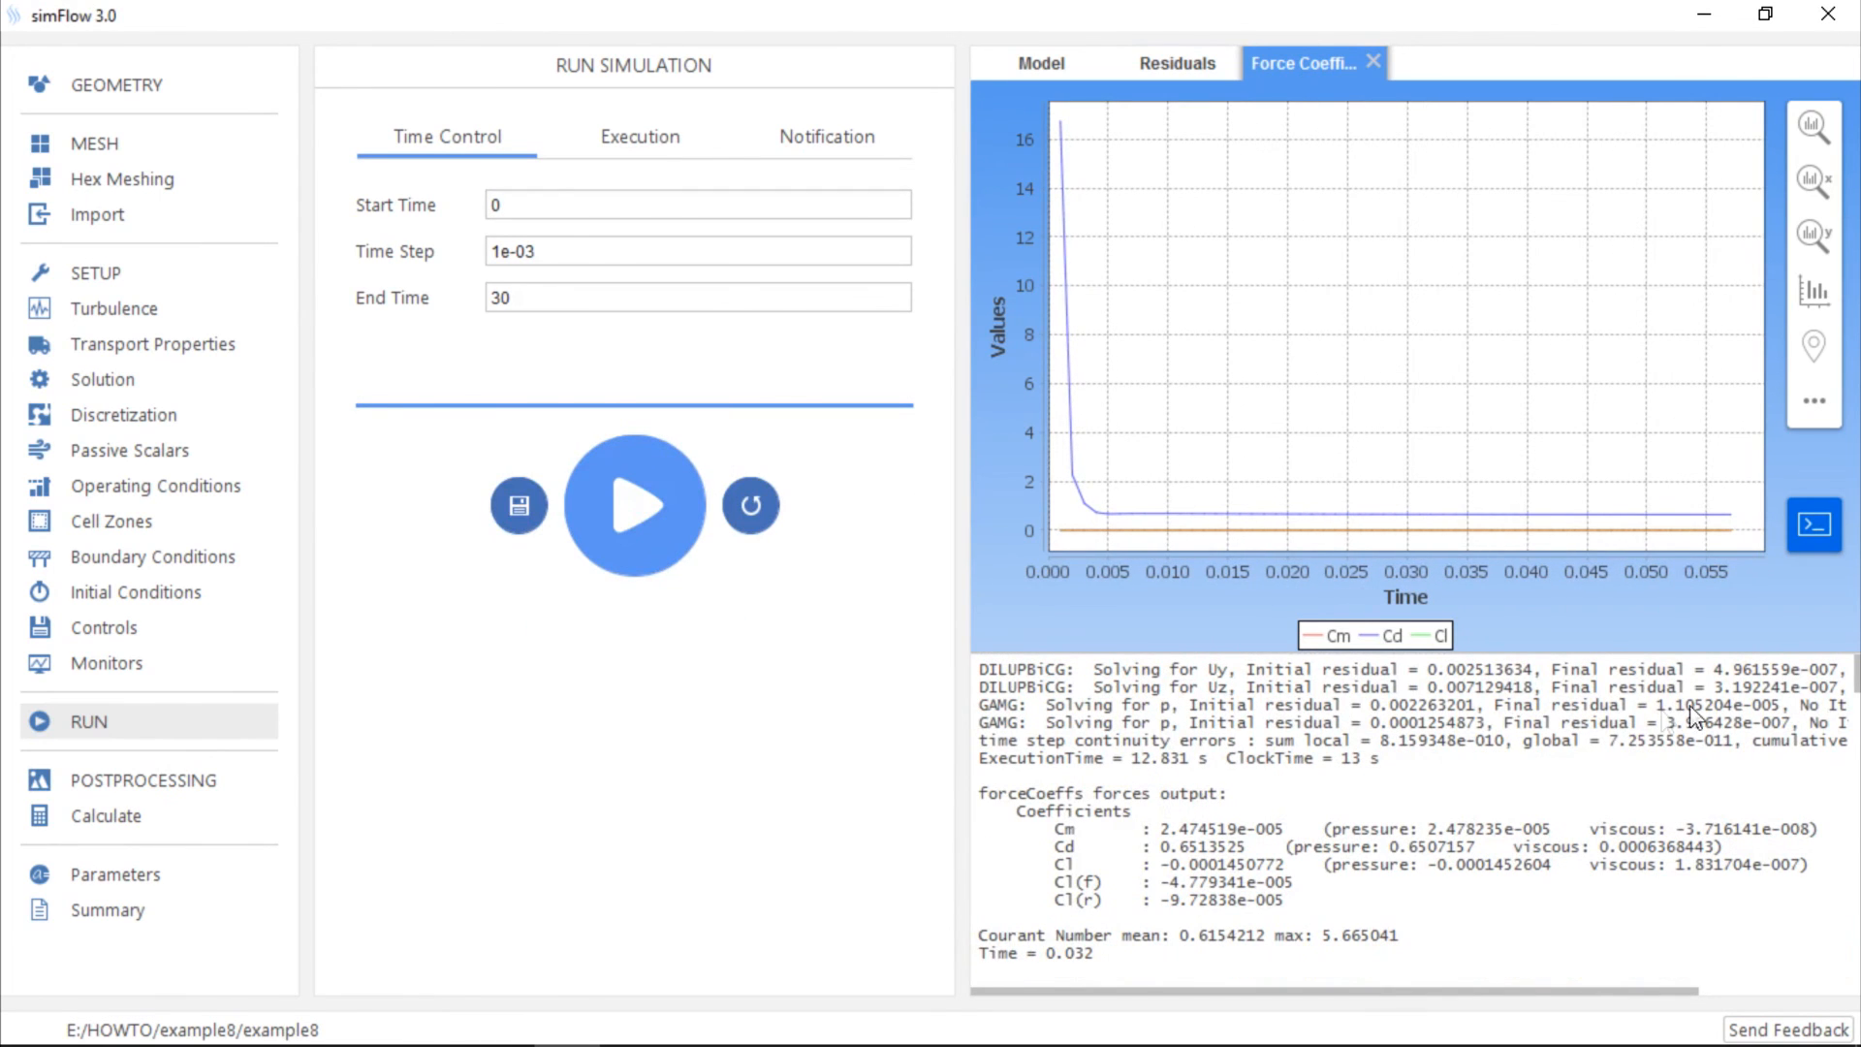